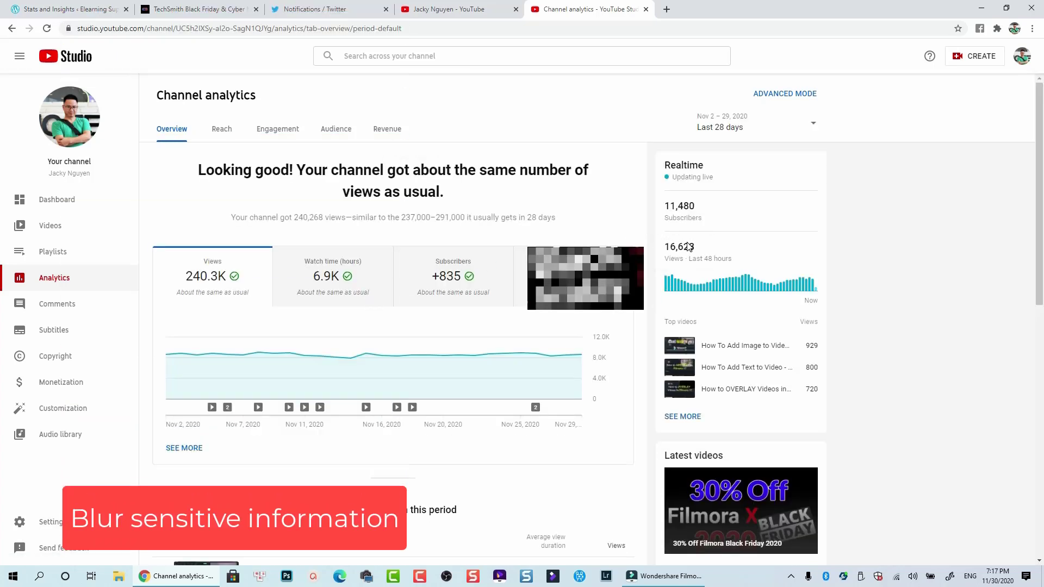
Move the playhead from the screen recording clip to the Pexels woman footage at about 00:00:12:28.
scroll("down", 3)
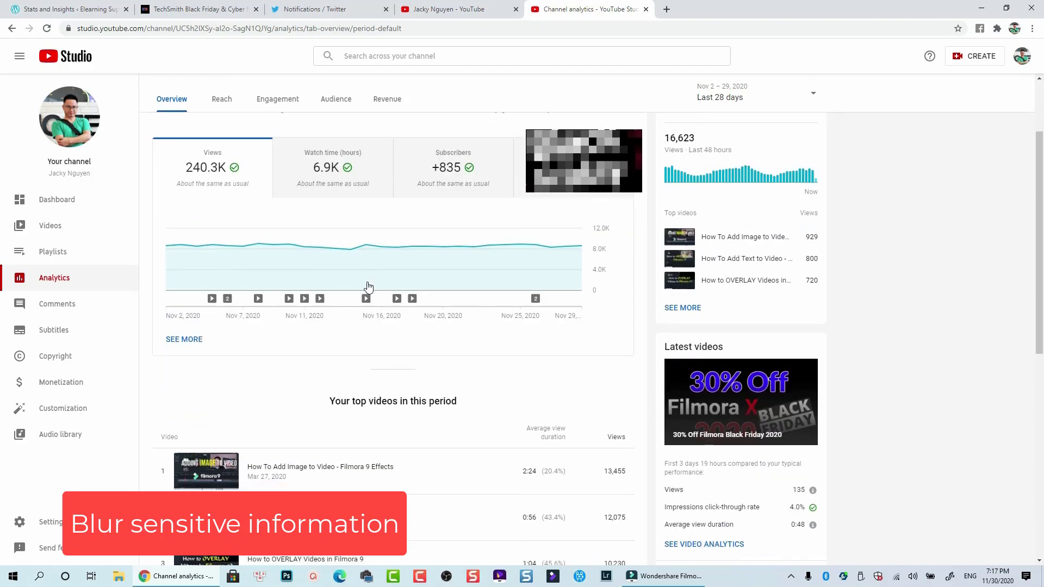
scroll("up", 3)
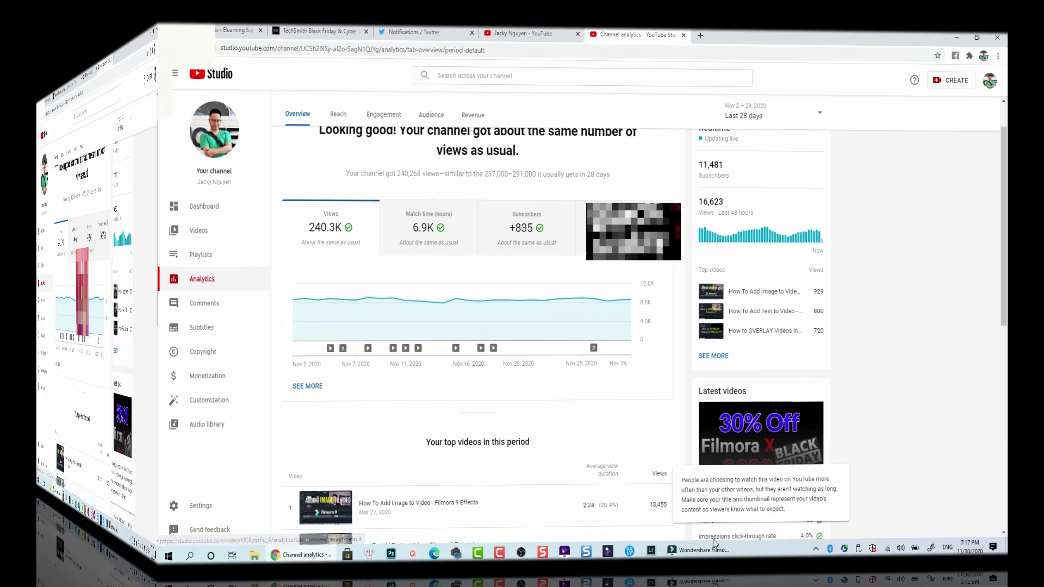
left_click(699, 549)
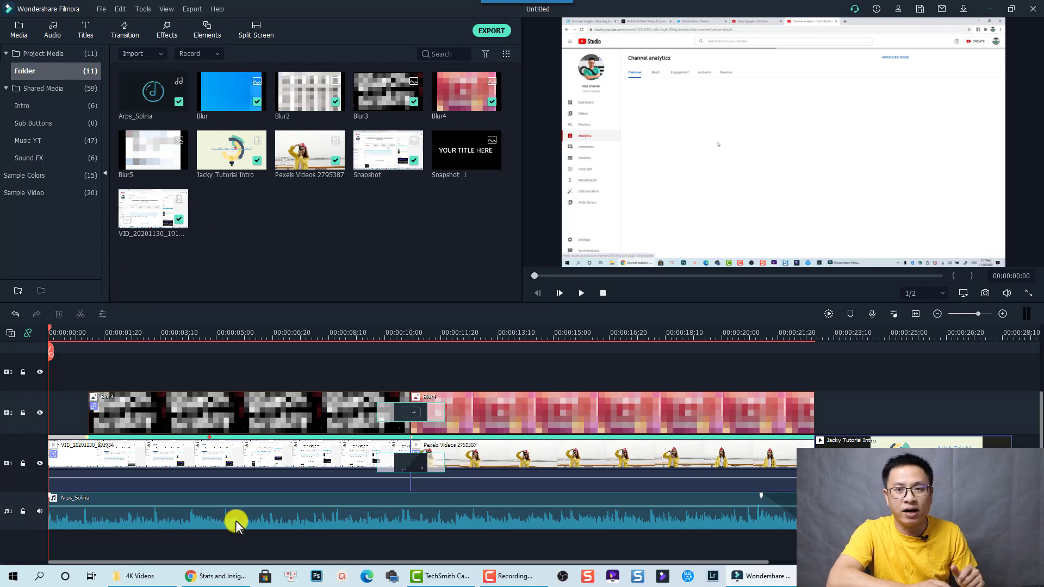
left_click(239, 459)
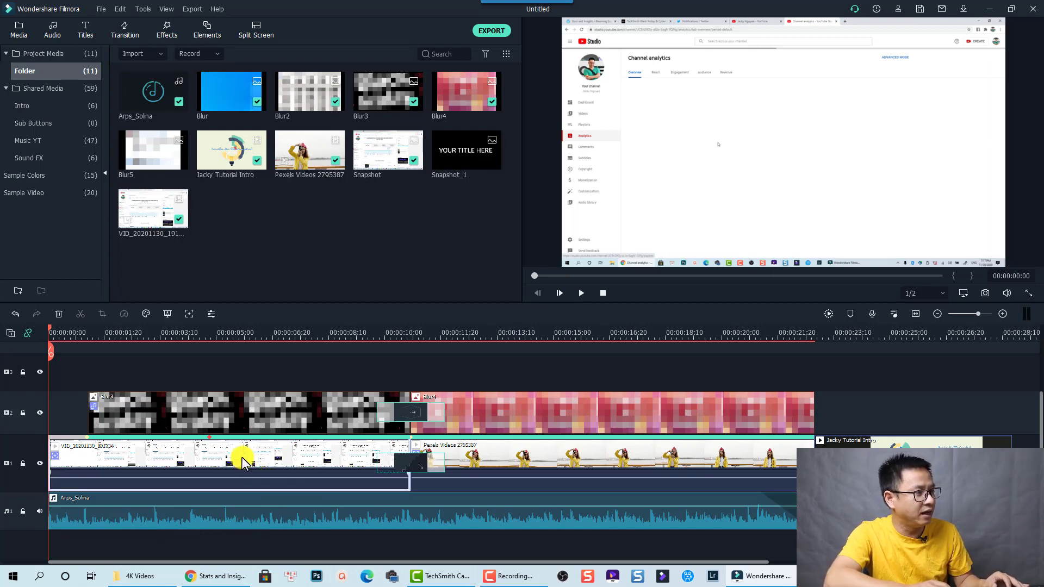
mouse_move(326, 457)
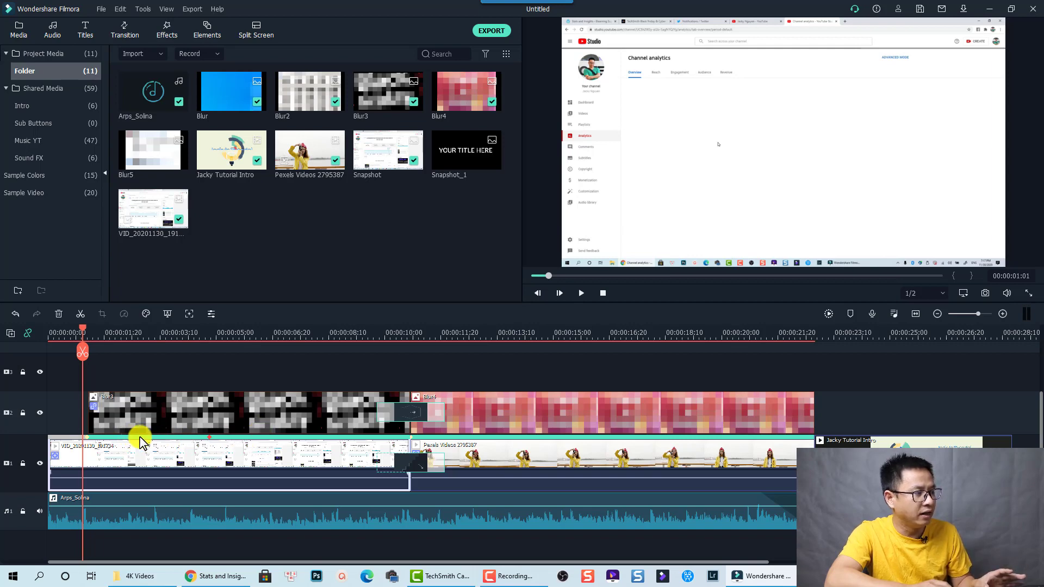
mouse_move(392, 436)
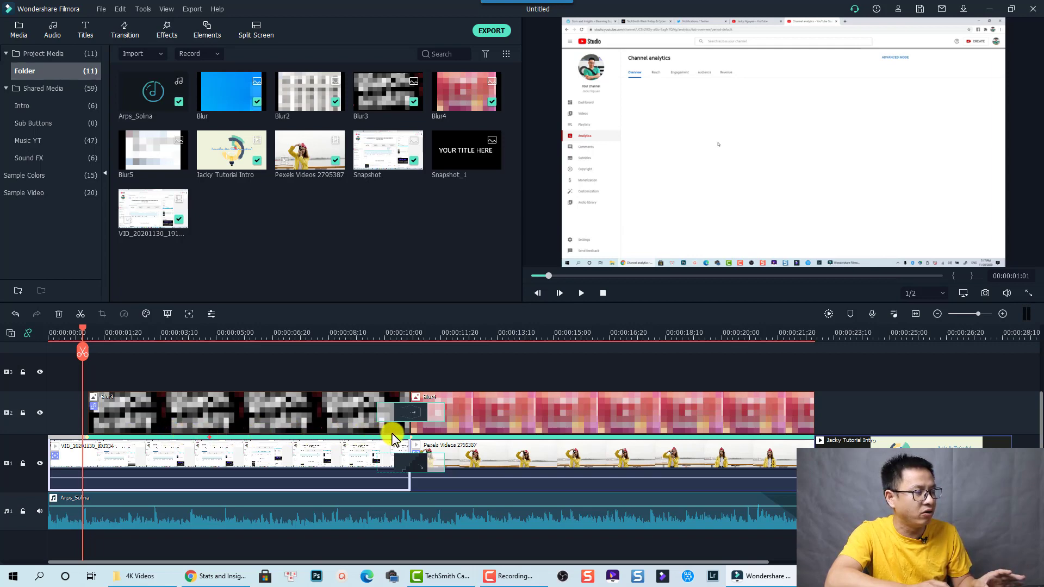
left_click(399, 439)
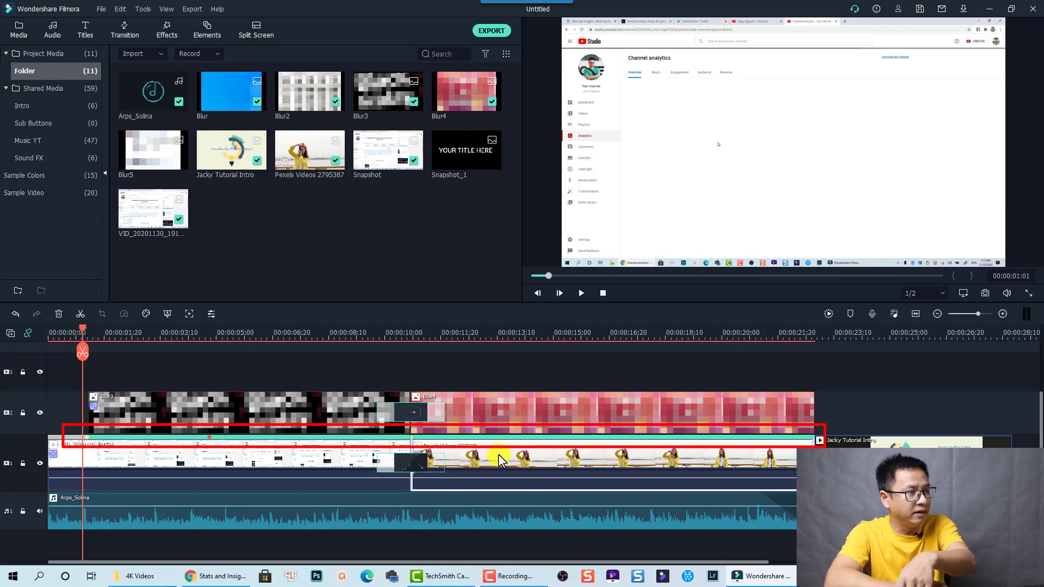
left_click(484, 333)
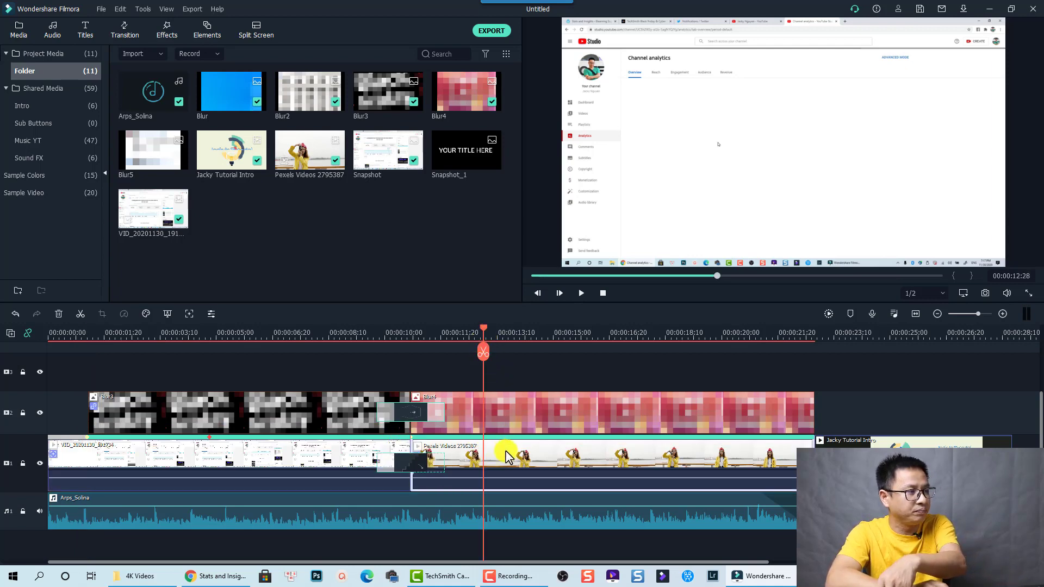
mouse_move(582, 459)
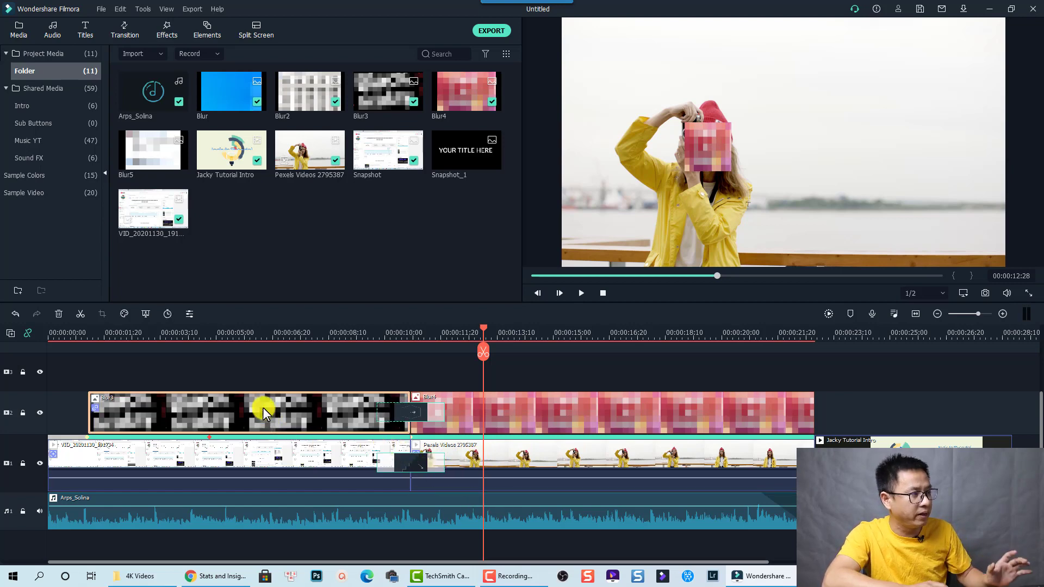
Select the first Blur clip and its pixelated patch over the analytics page around 00:00:06:06.
left_click(256, 332)
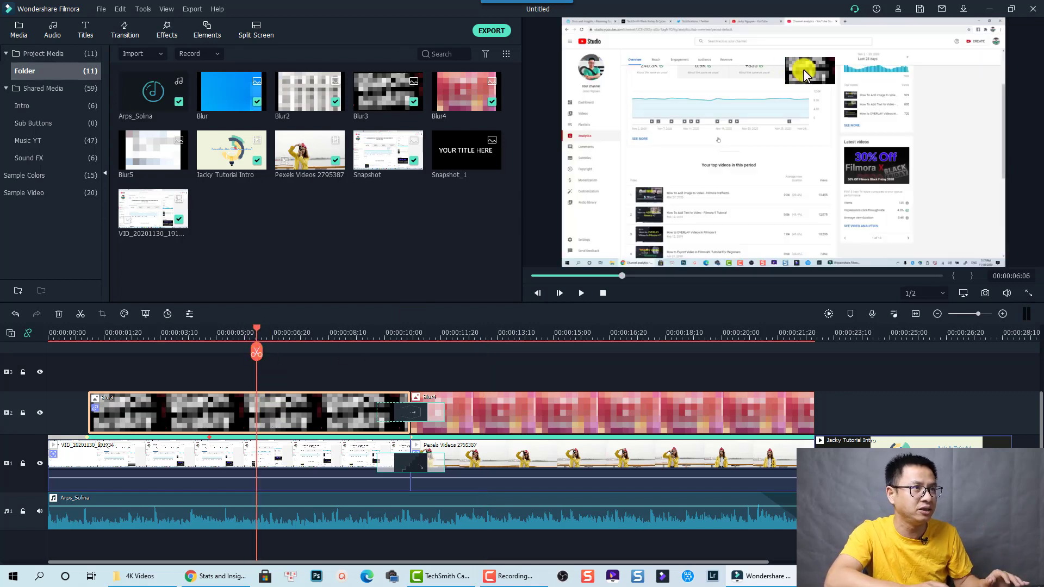
left_click(808, 72)
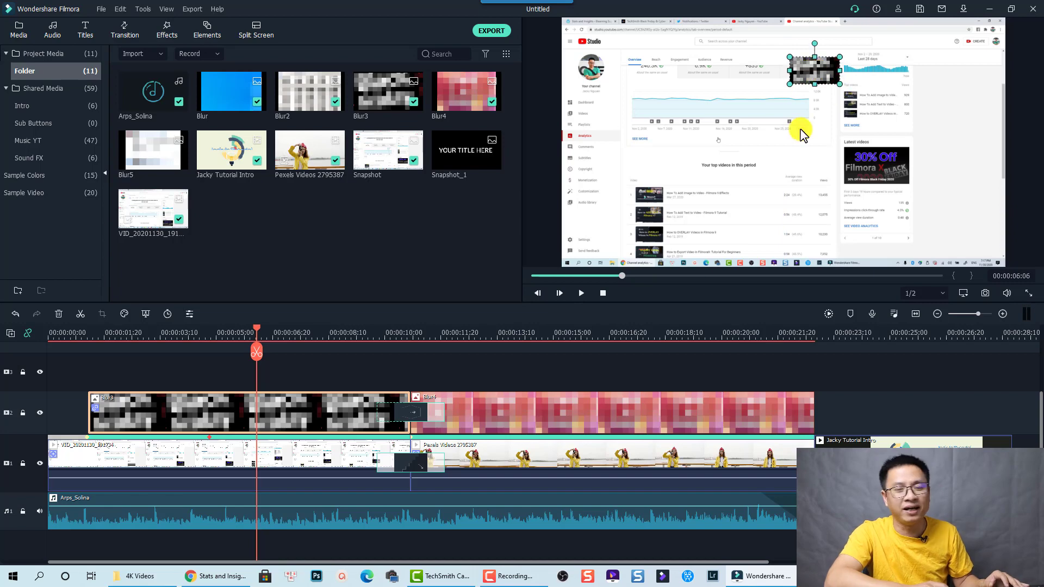
mouse_move(802, 291)
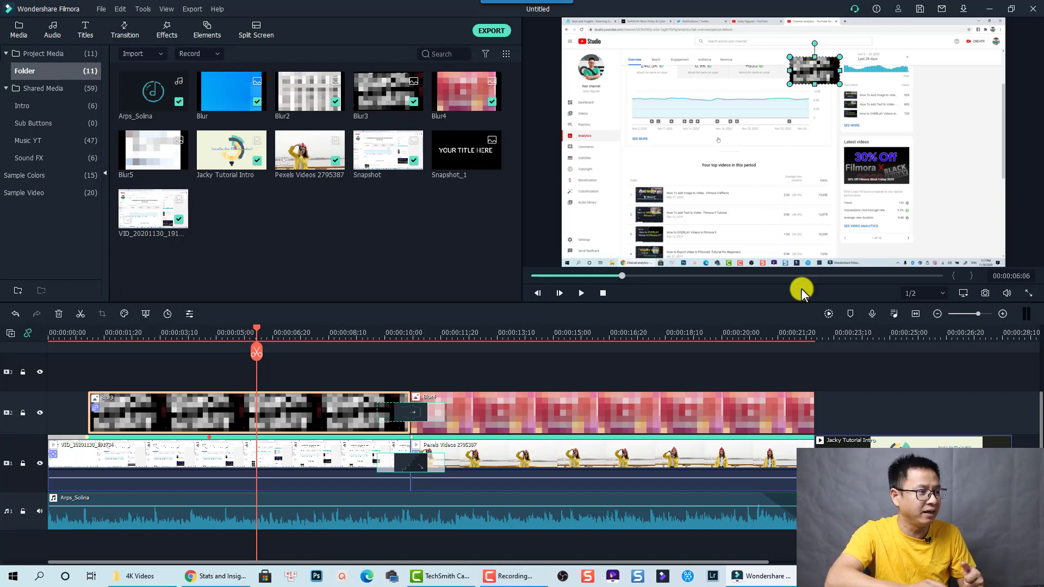
mouse_move(808, 303)
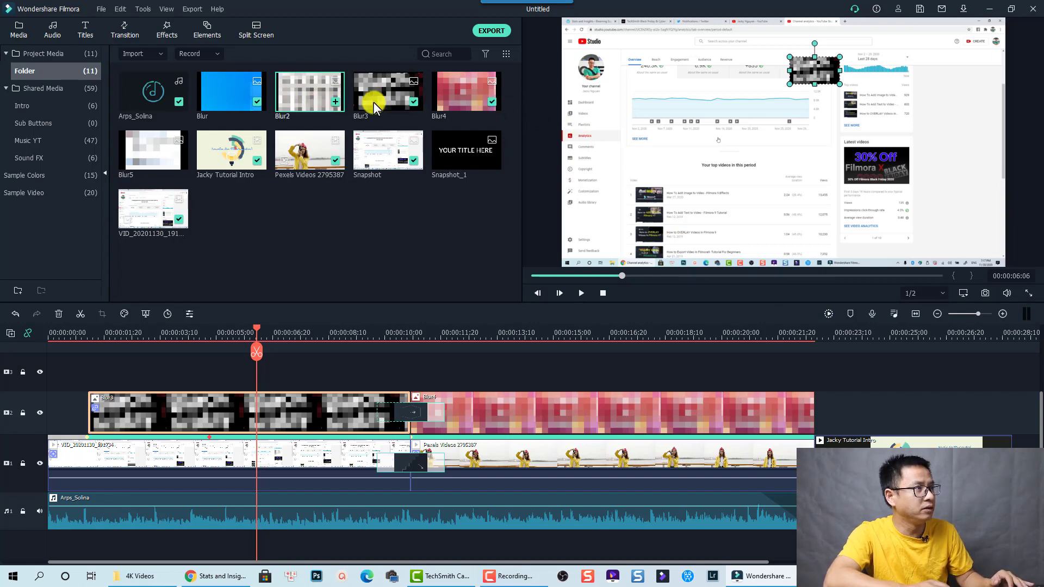
mouse_move(231, 92)
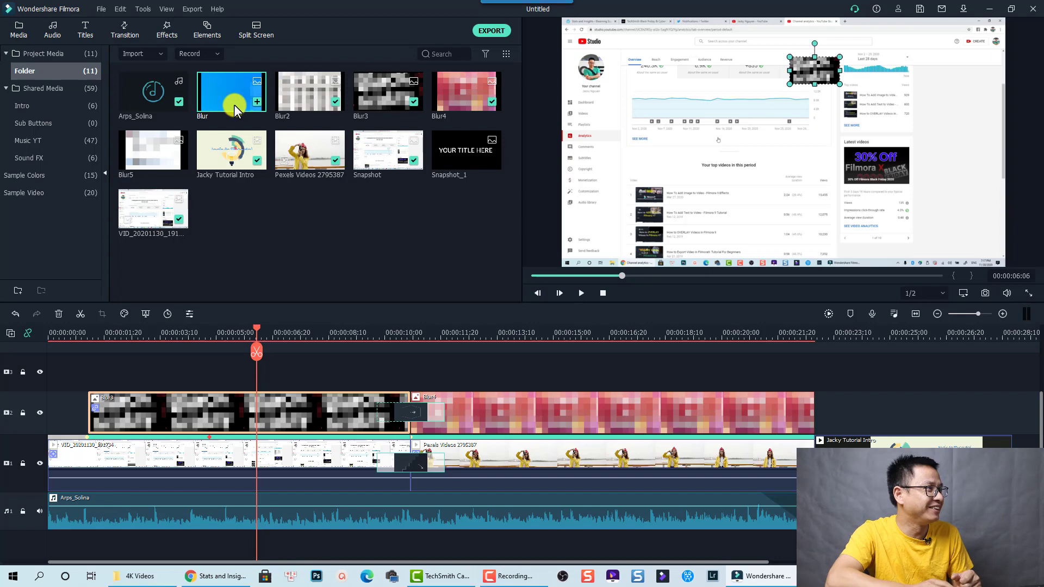
mouse_move(194, 144)
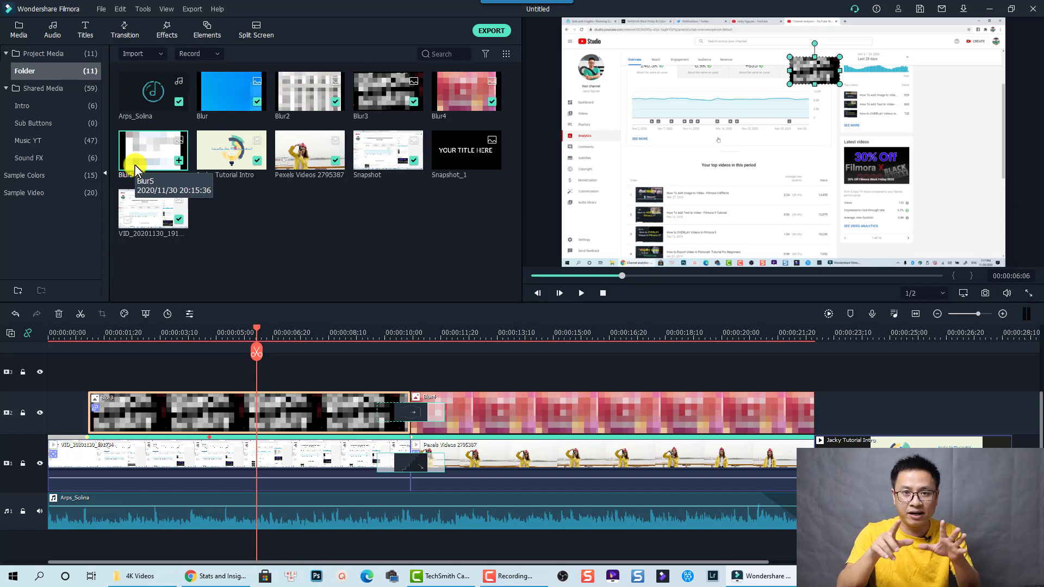
mouse_move(144, 319)
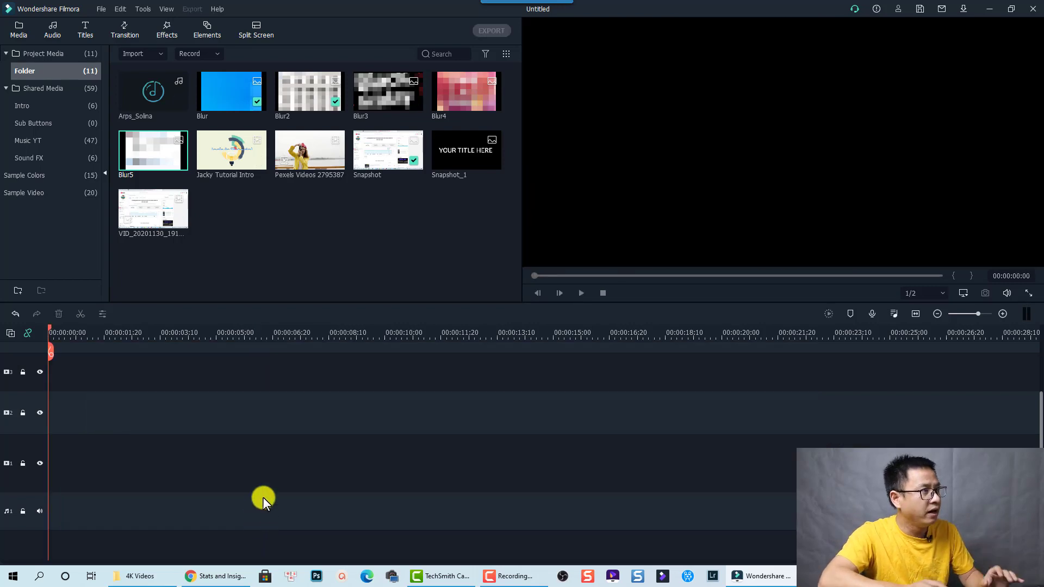
mouse_move(298, 165)
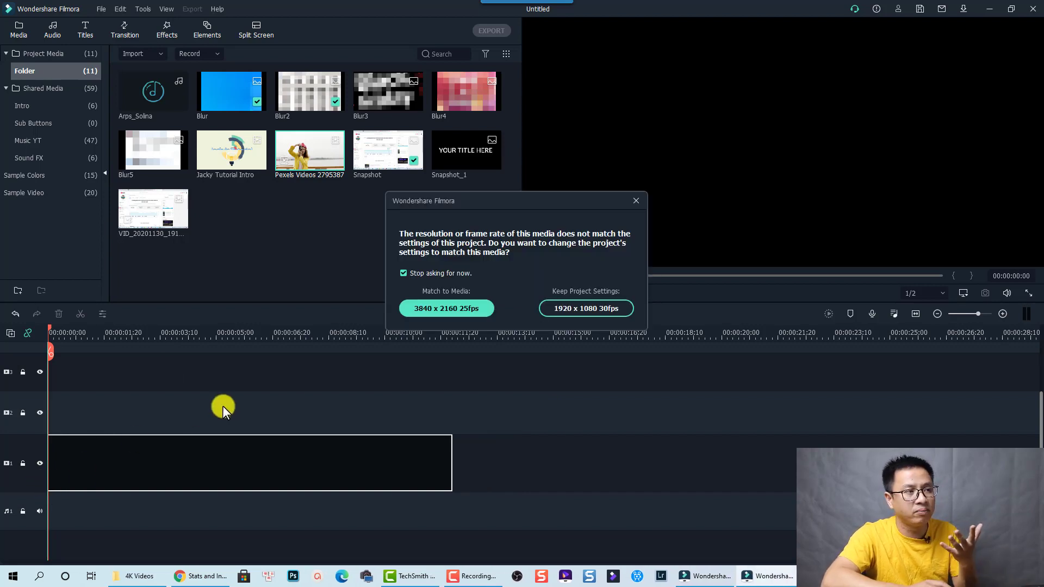
mouse_move(585, 308)
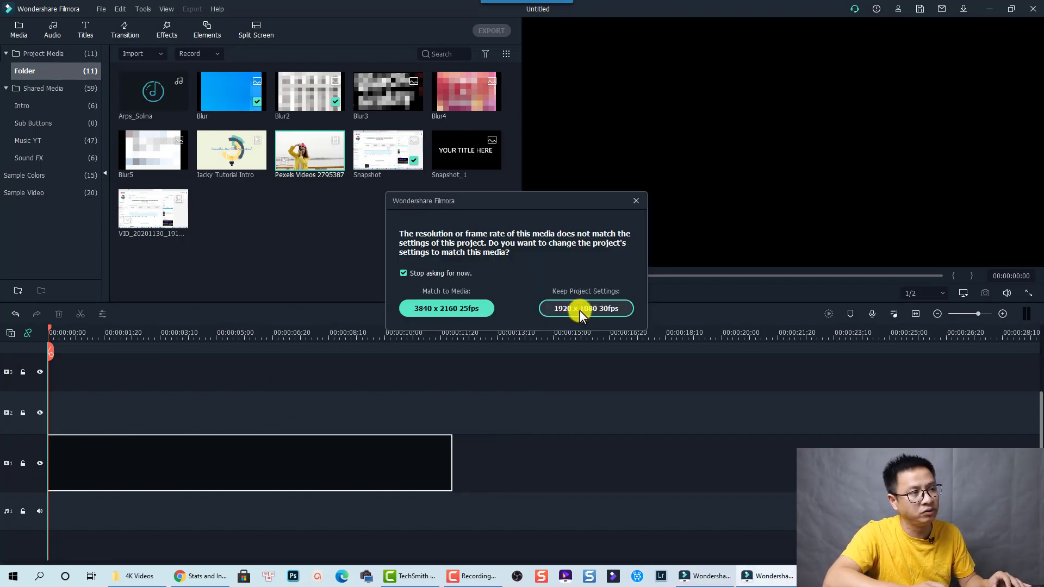
Keep the new project at 1920 x 1080 30fps when adding Pexels Videos 2795387.
left_click(585, 308)
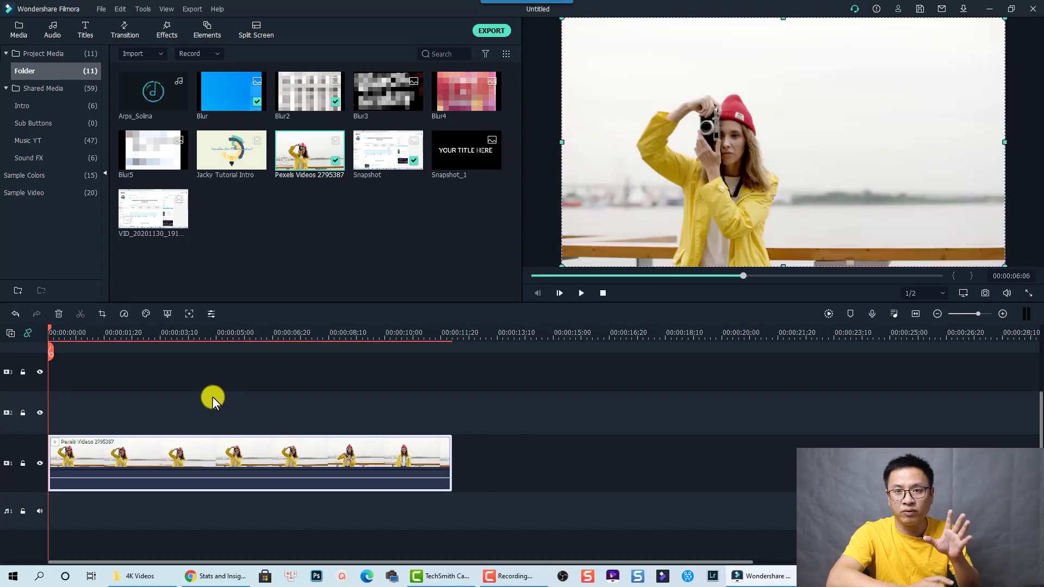
mouse_move(844, 40)
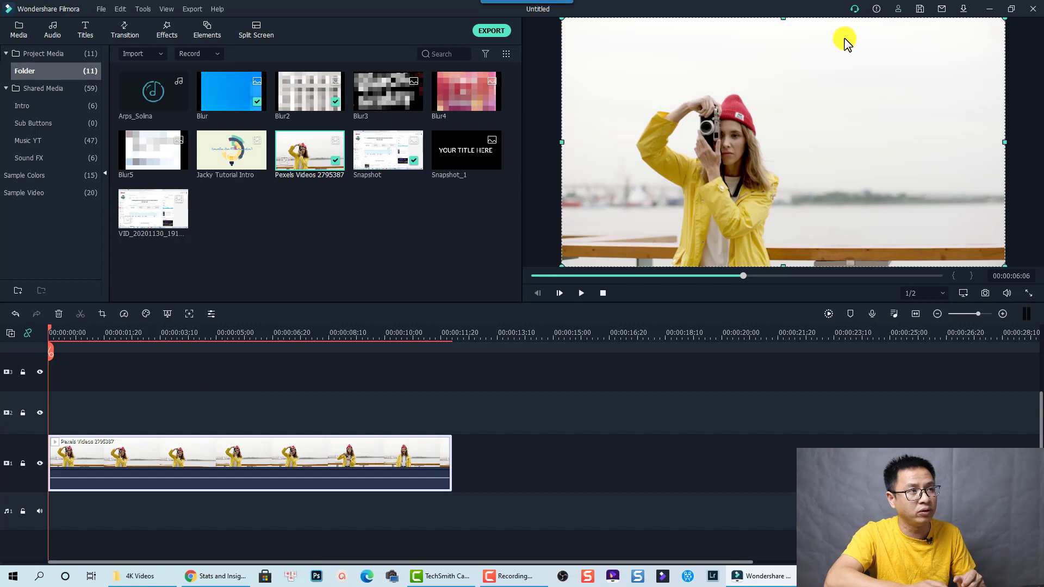
mouse_move(699, 160)
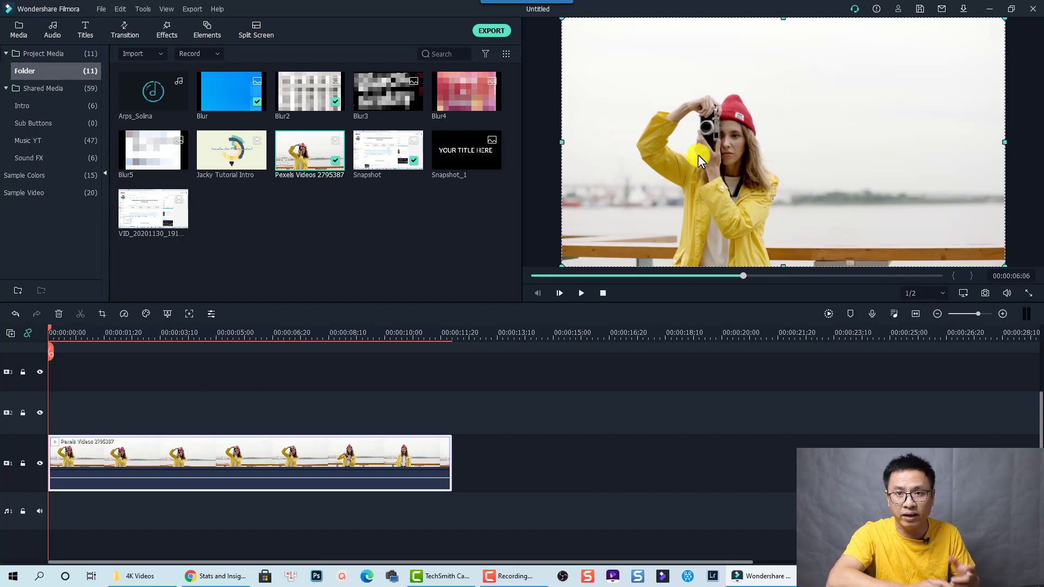
mouse_move(191, 463)
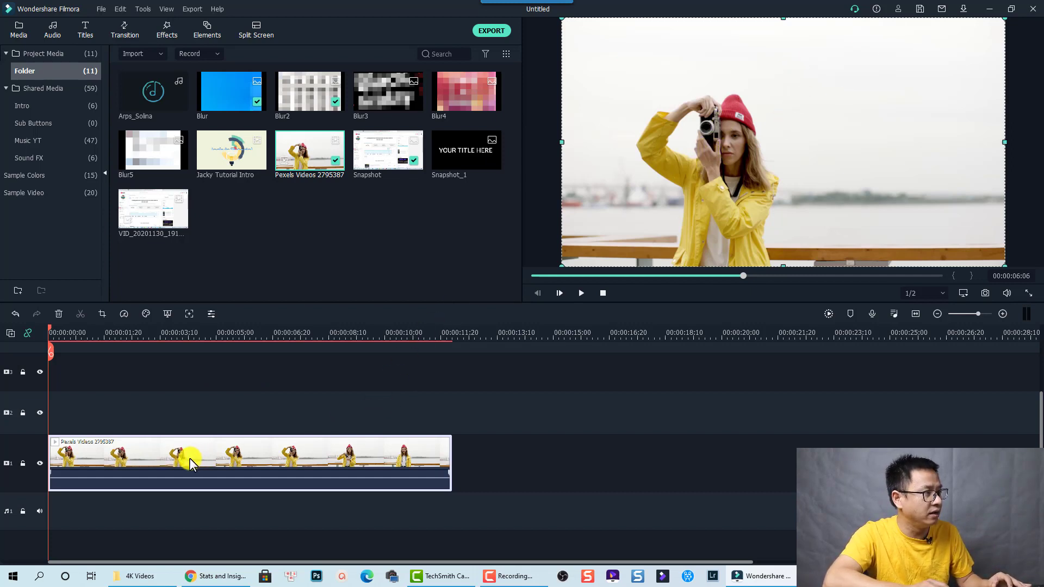
mouse_move(150, 352)
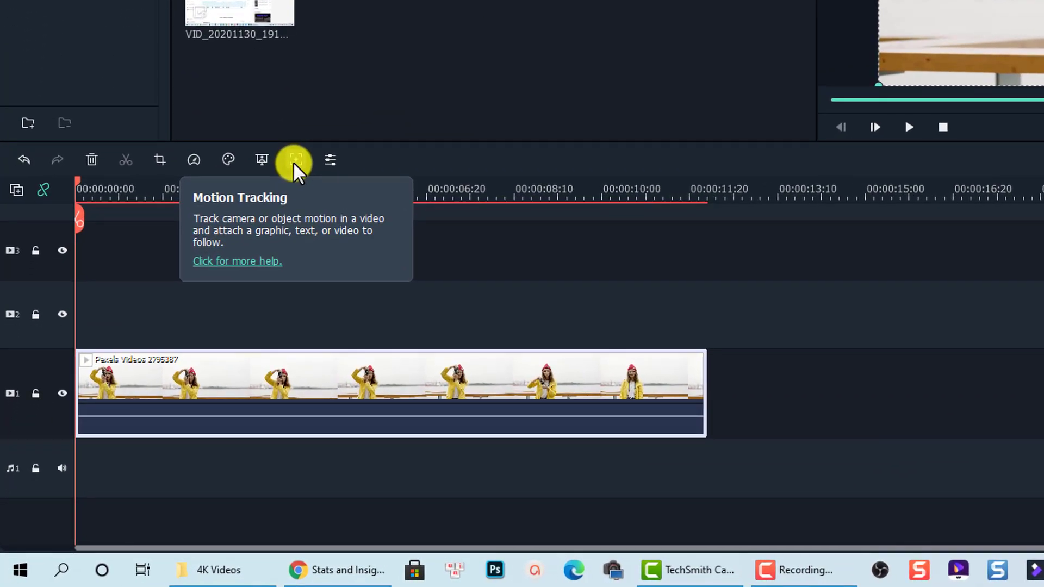
Start Motion Tracking on the woman's face in the Pexels clip.
left_click(293, 160)
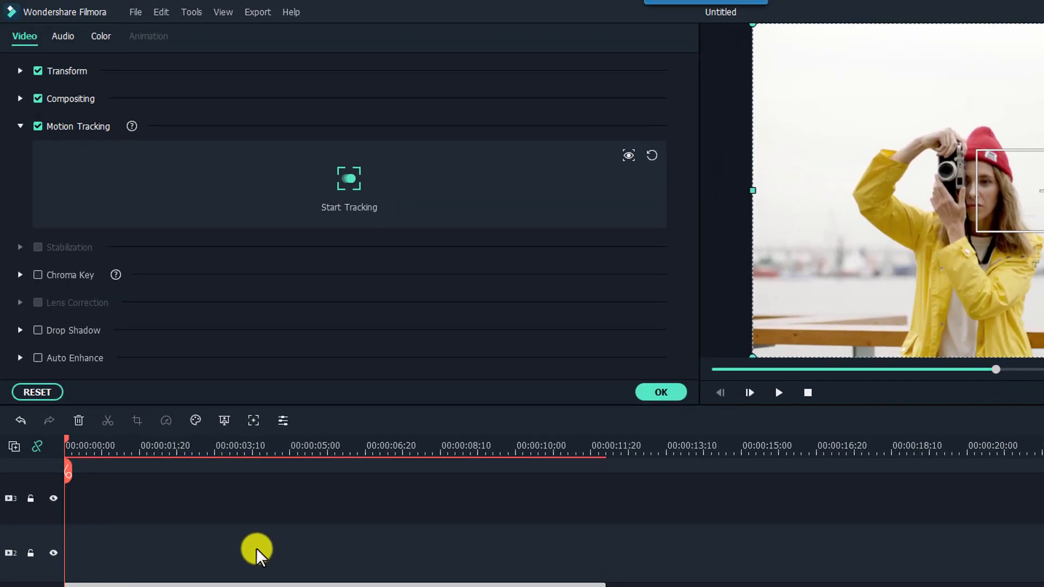
mouse_move(121, 188)
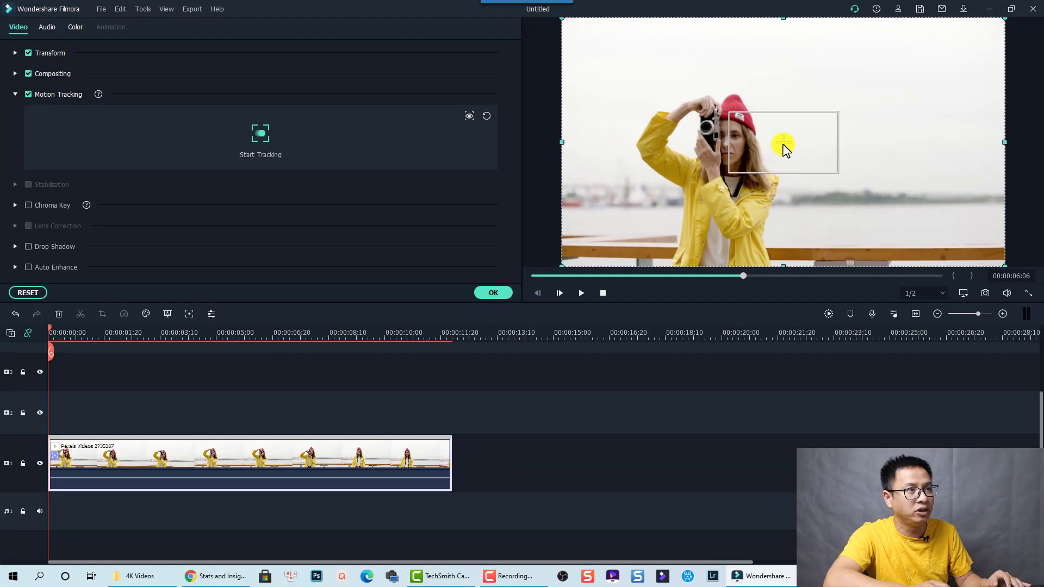
mouse_move(781, 142)
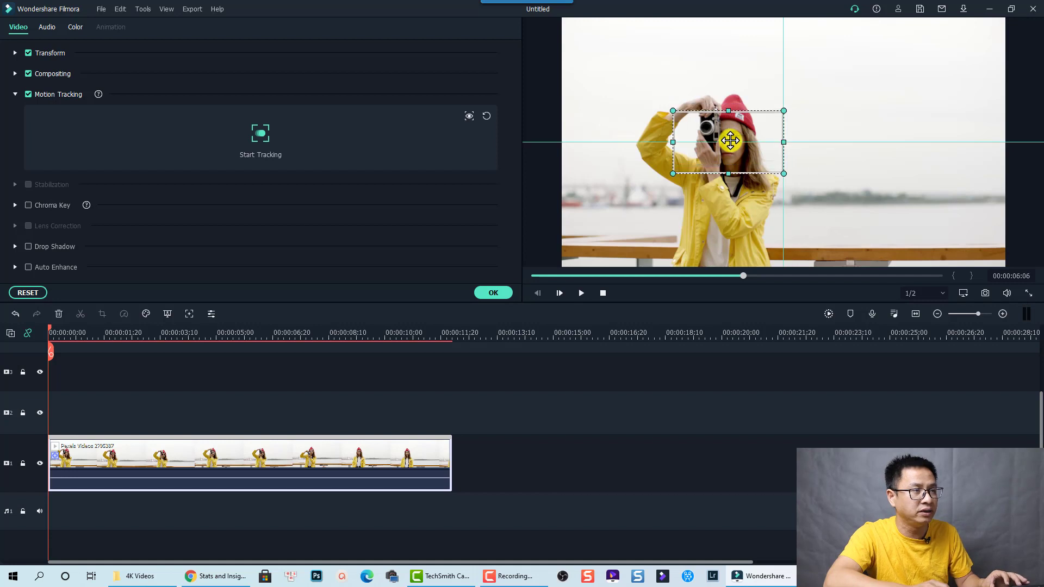
mouse_move(693, 171)
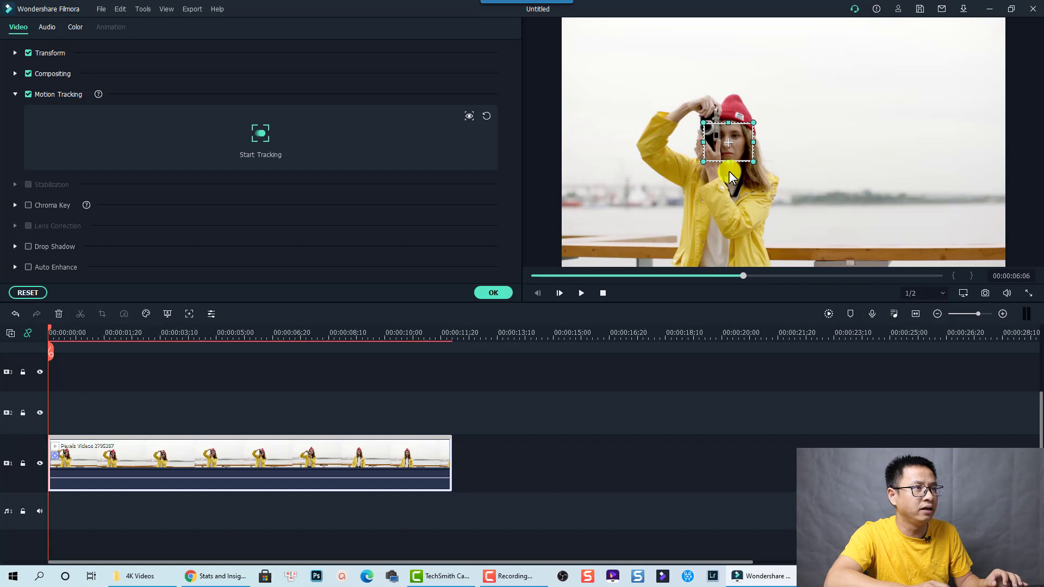
mouse_move(301, 185)
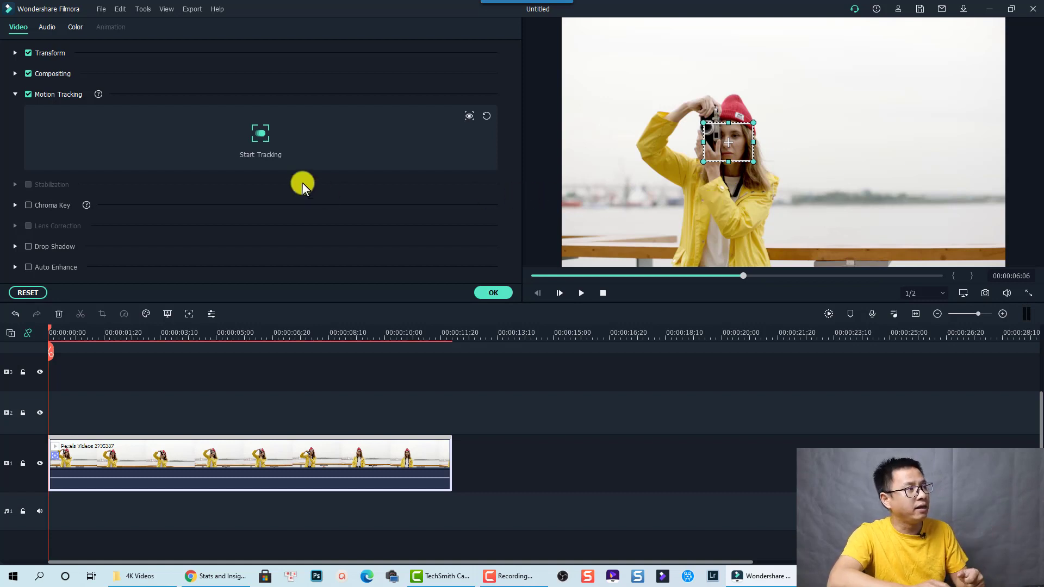
mouse_move(260, 135)
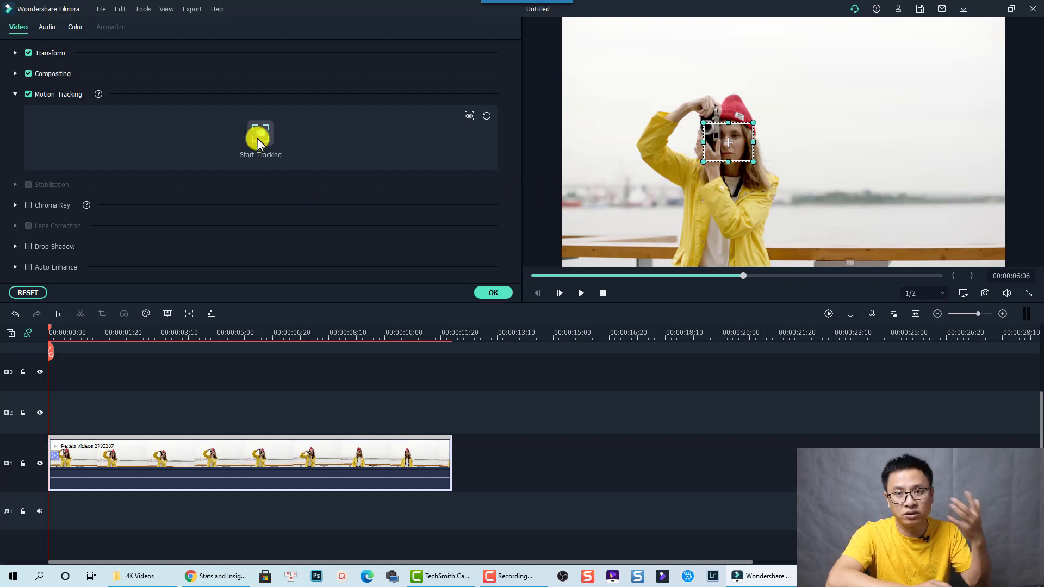
mouse_move(273, 279)
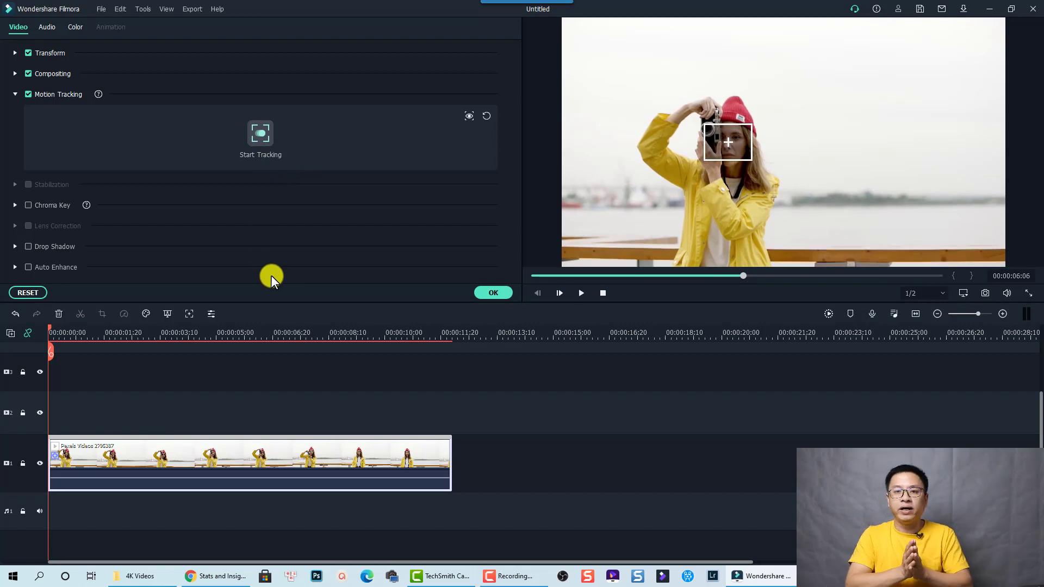
left_click(260, 141)
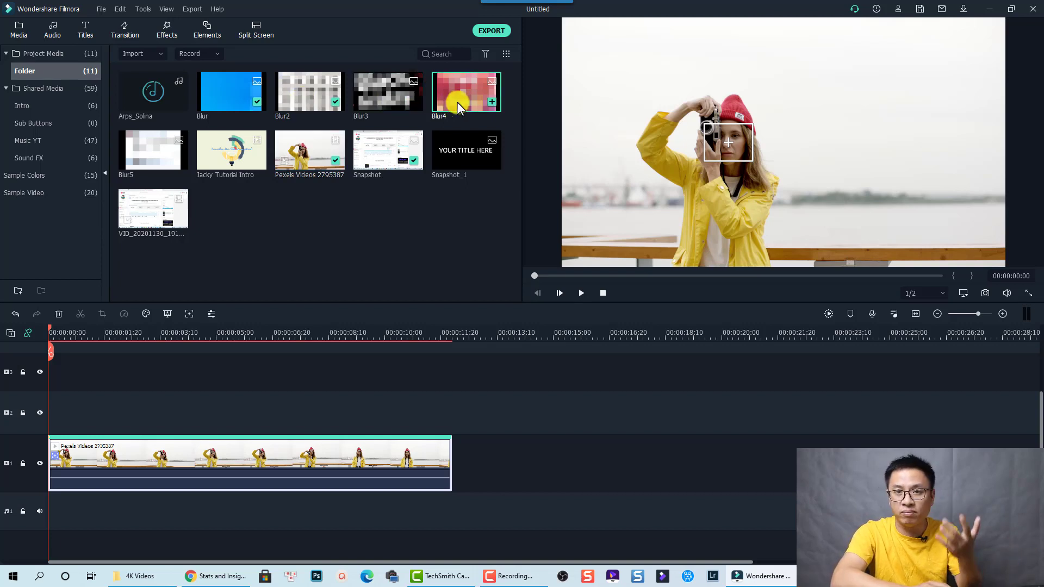
mouse_move(458, 128)
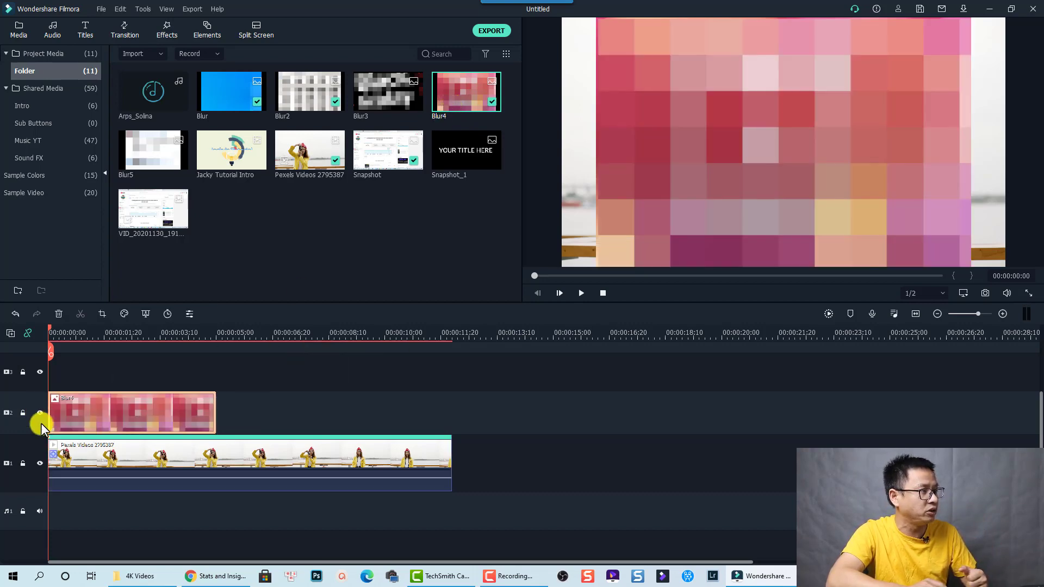
mouse_move(670, 183)
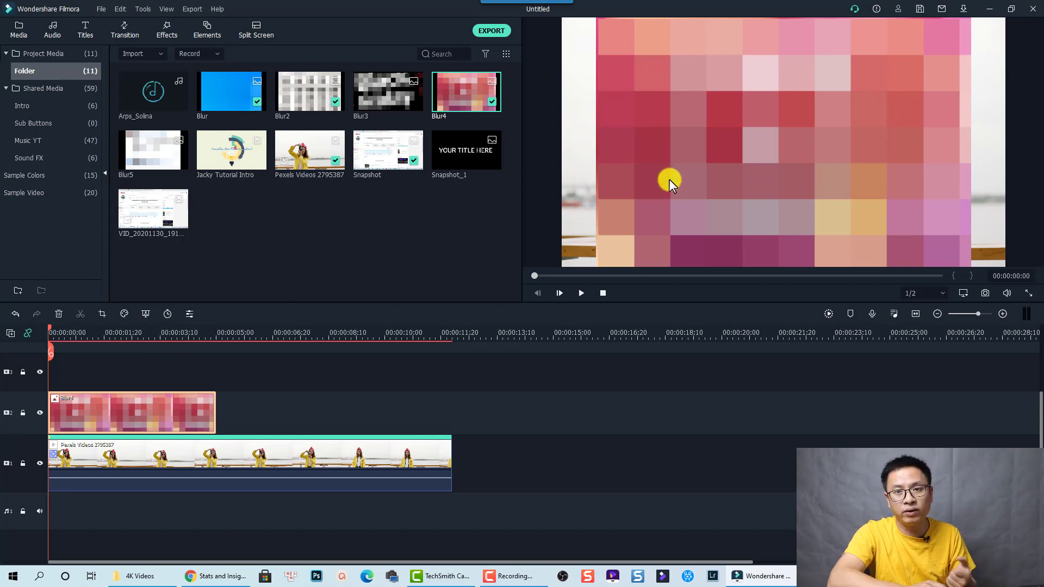
mouse_move(777, 134)
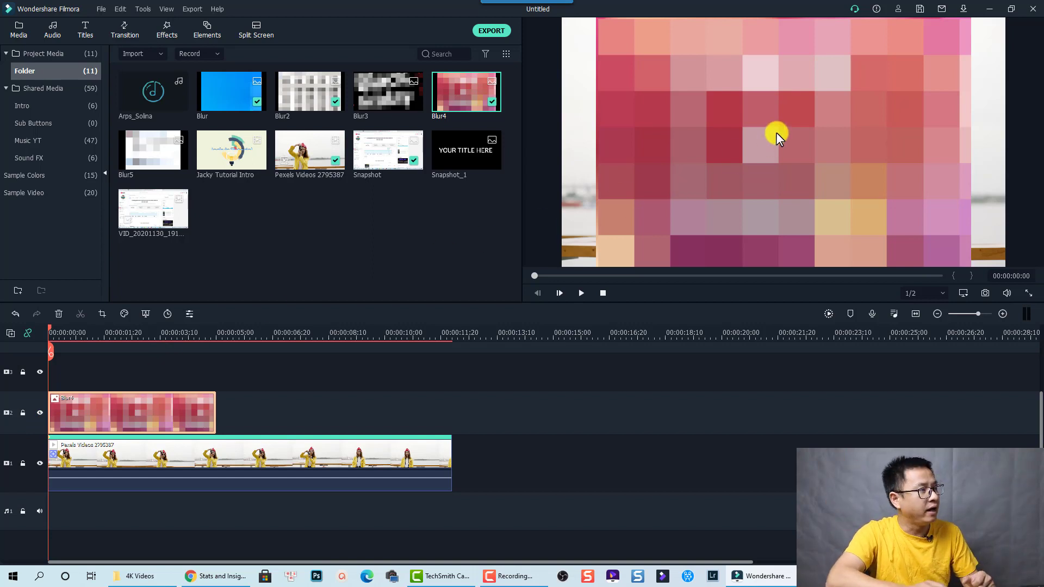
Select the Blur4 image in the preview to shrink it over her face.
left_click(779, 137)
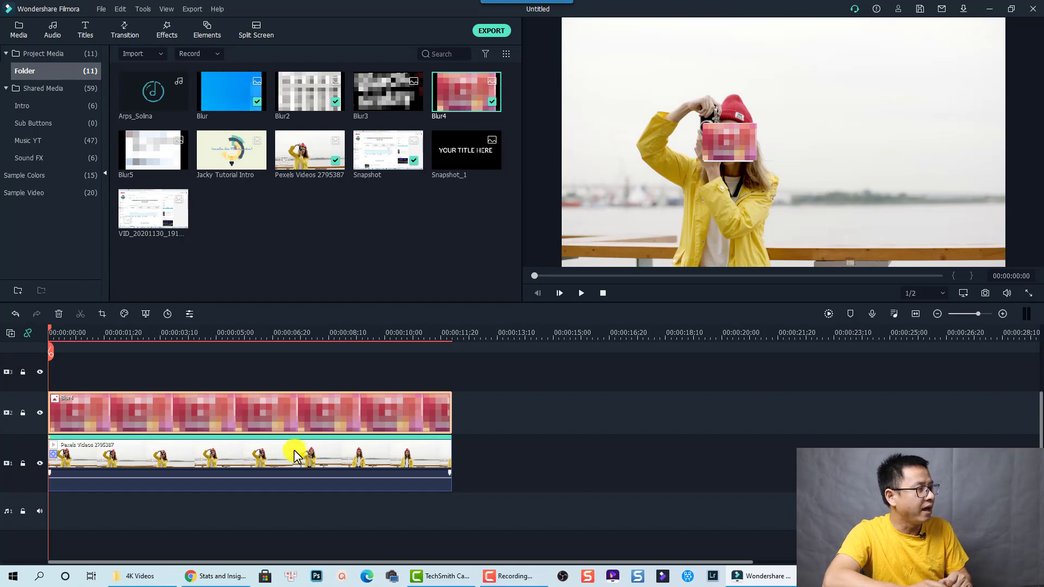
mouse_move(295, 456)
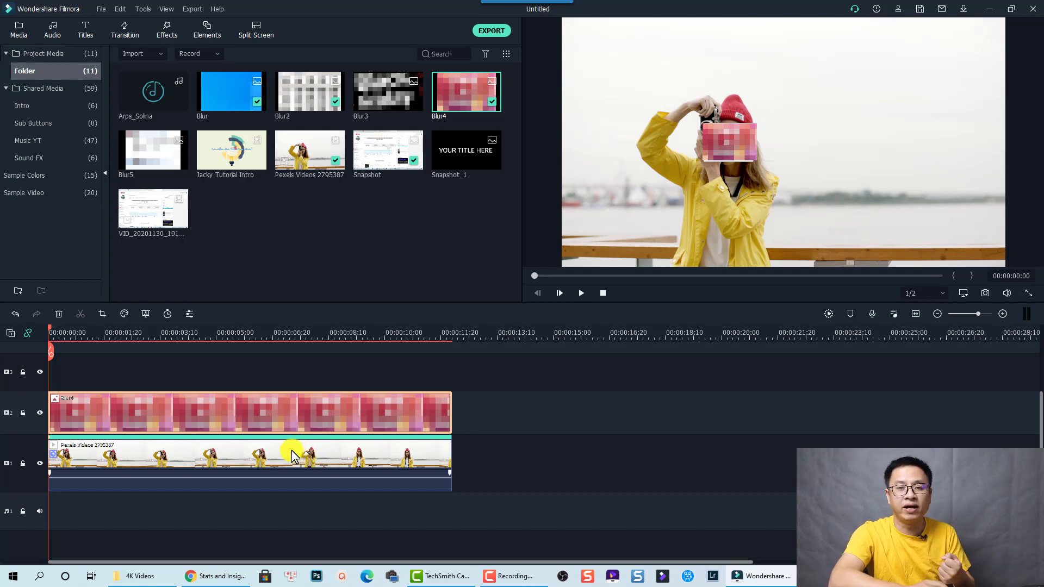
Attach Blur4 to the woman clip's motion tracking and confirm with OK.
left_click(147, 467)
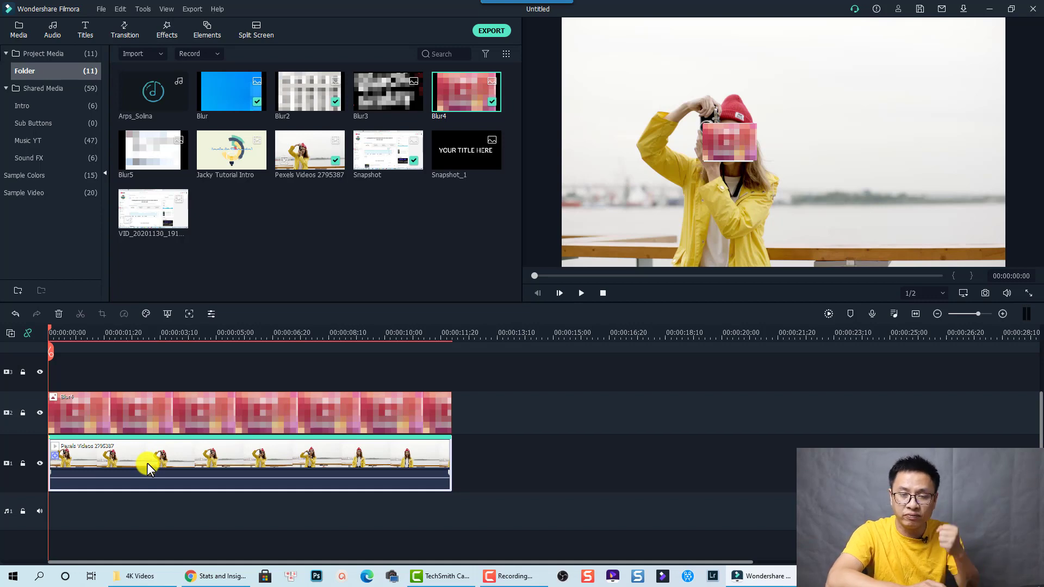
double_click(147, 463)
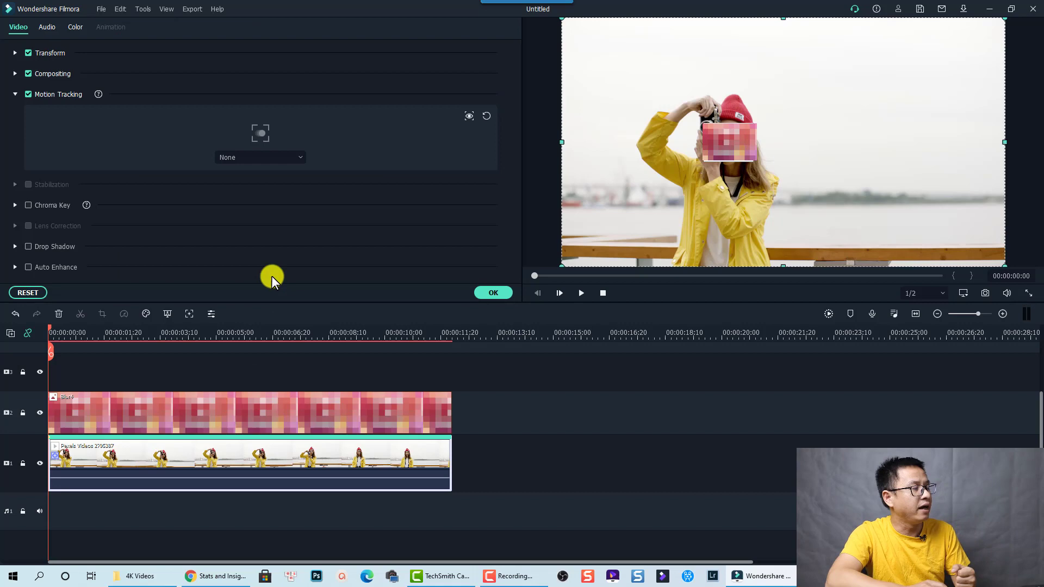
mouse_move(260, 156)
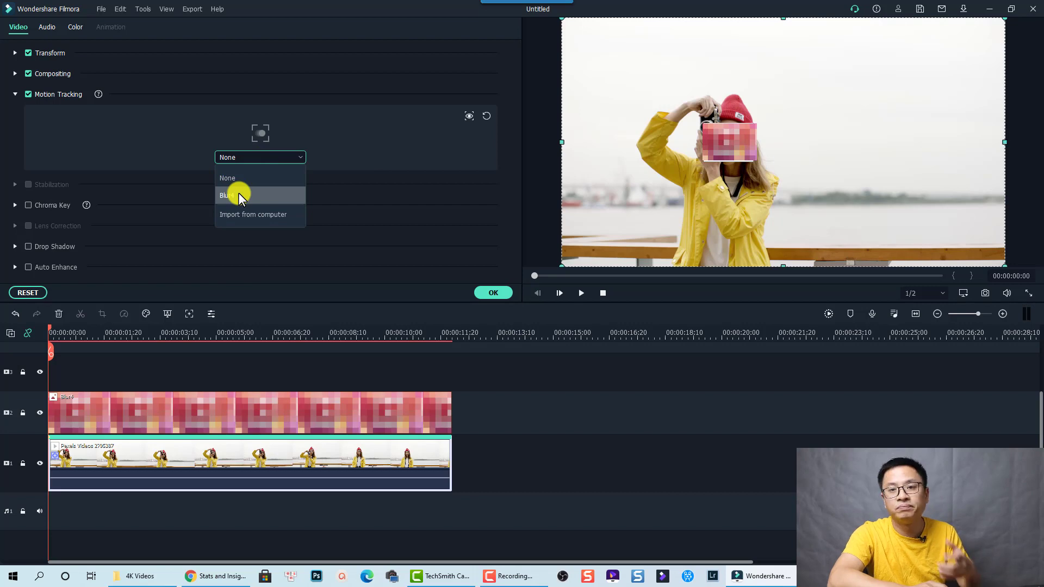
left_click(232, 195)
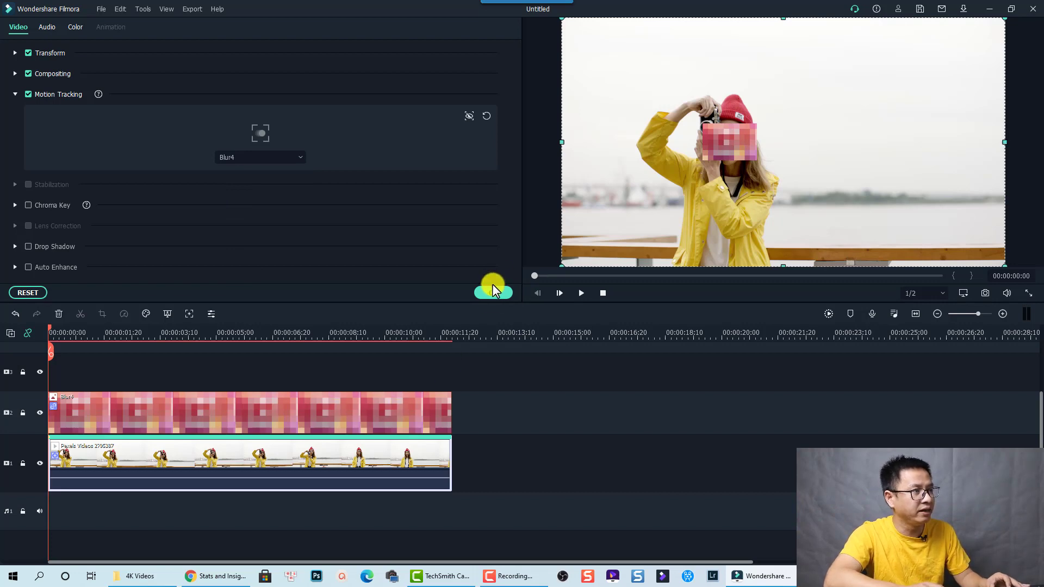
left_click(19, 30)
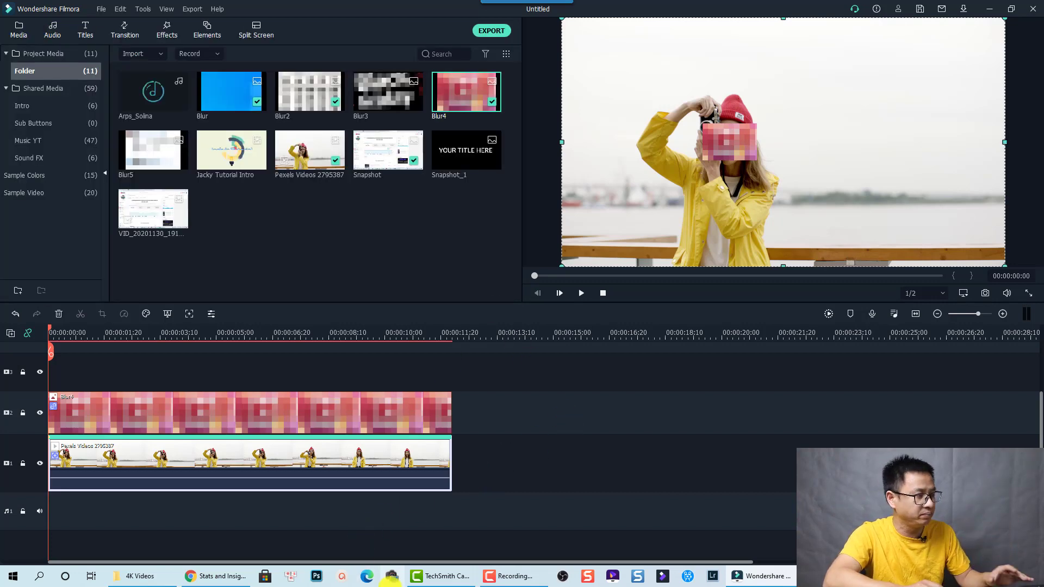
left_click(579, 293)
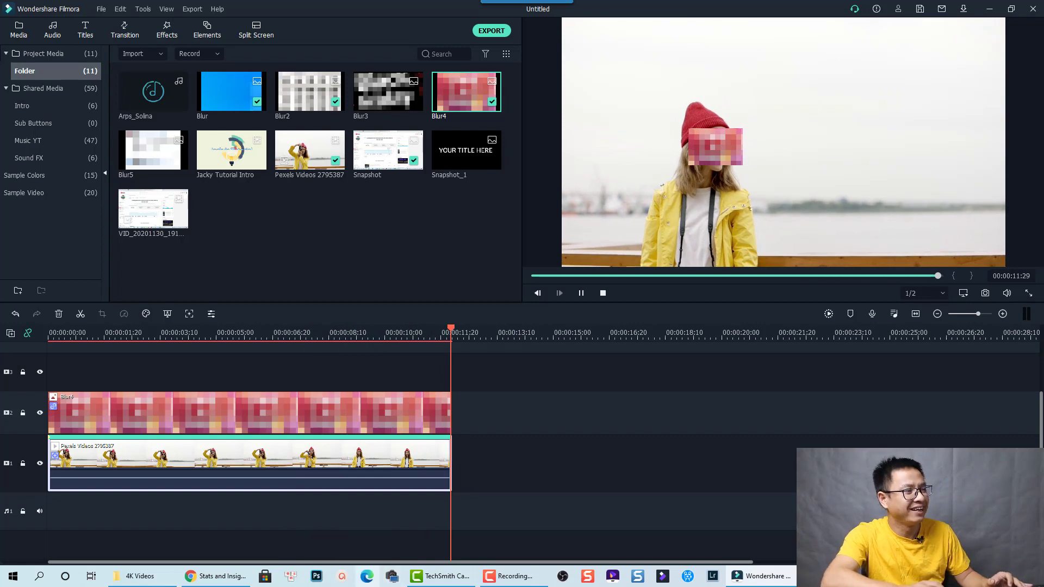
left_click(579, 293)
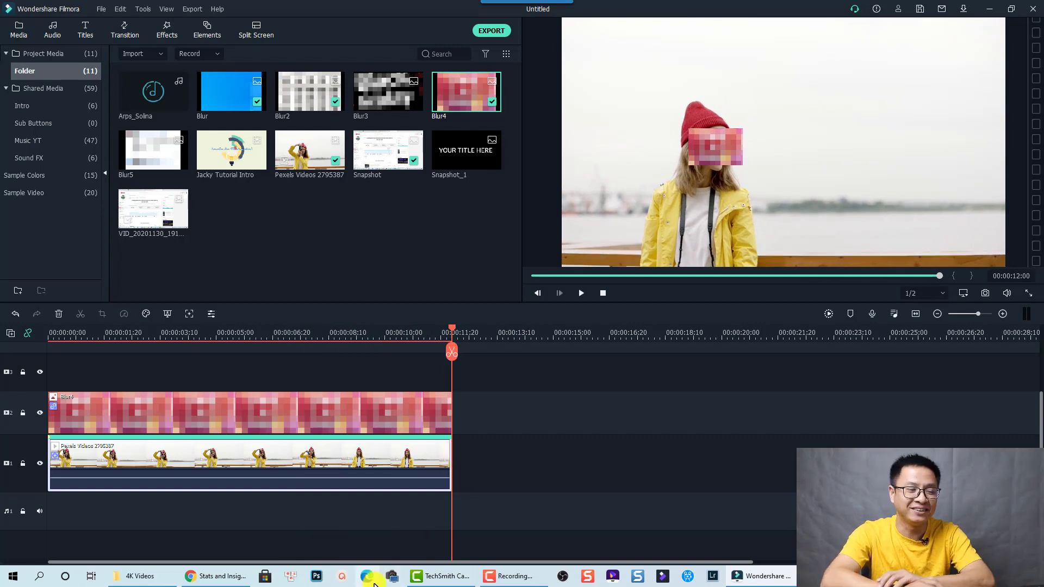
mouse_move(388, 530)
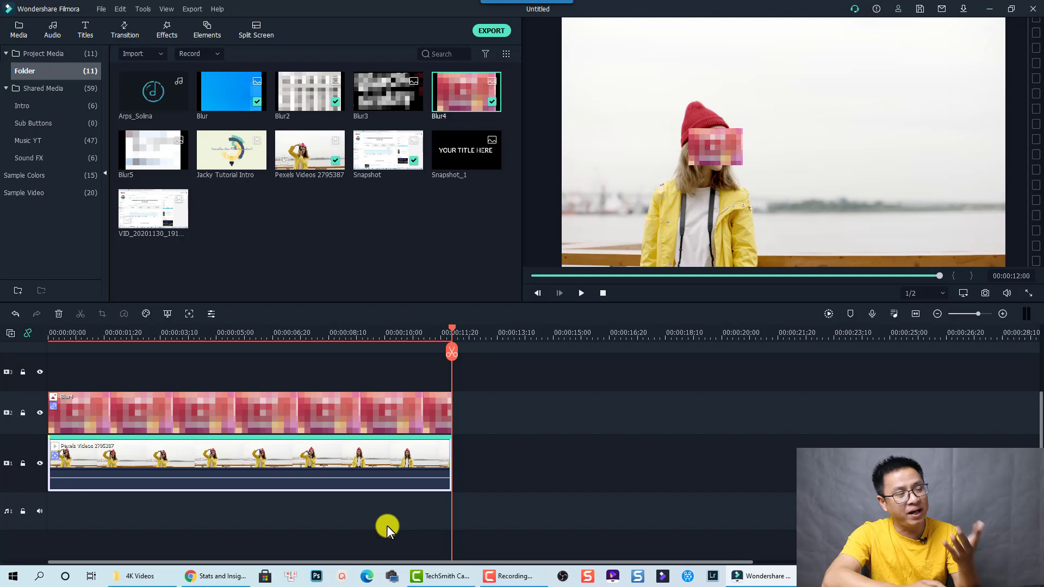
mouse_move(686, 165)
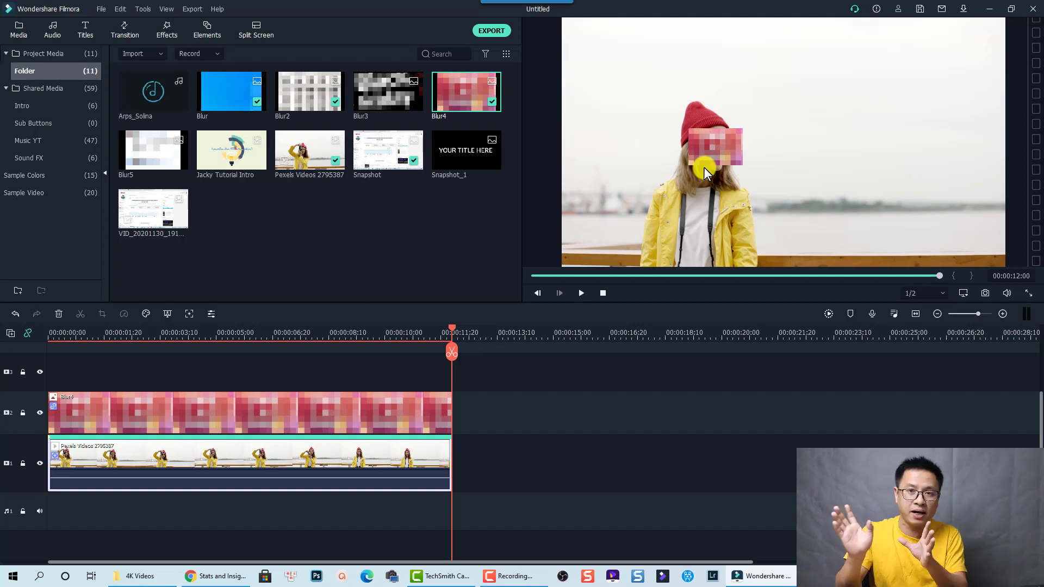
mouse_move(230, 351)
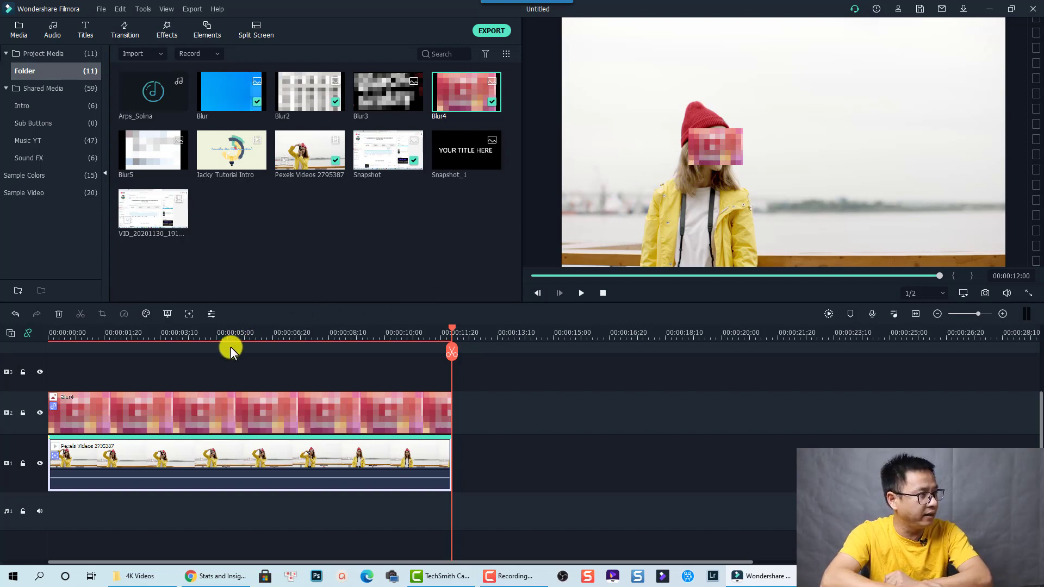
left_click(191, 333)
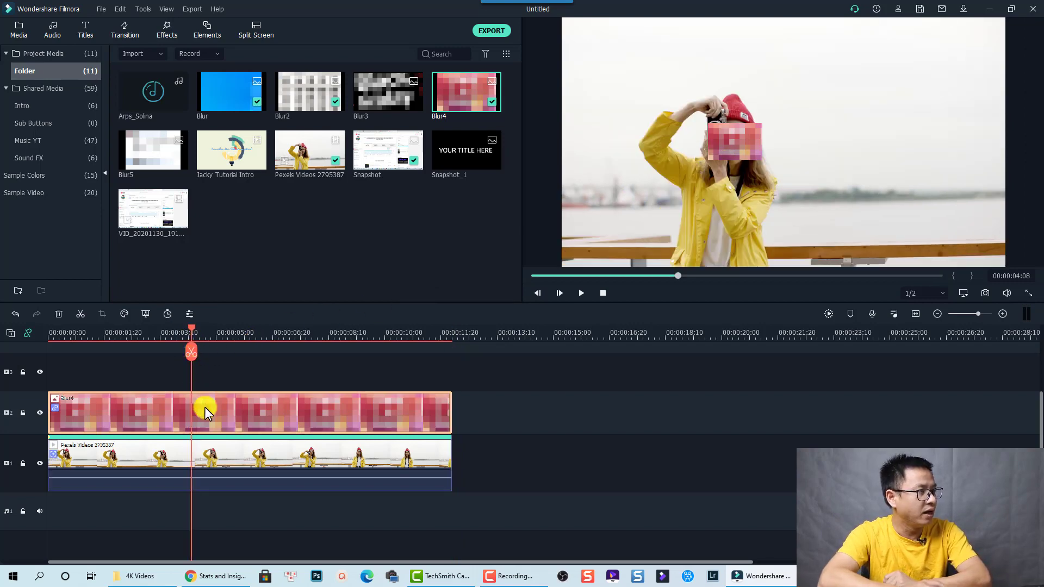
Add the Utility Image Mask effect to the Blur4 clip, rounding the face patch.
left_click(165, 30)
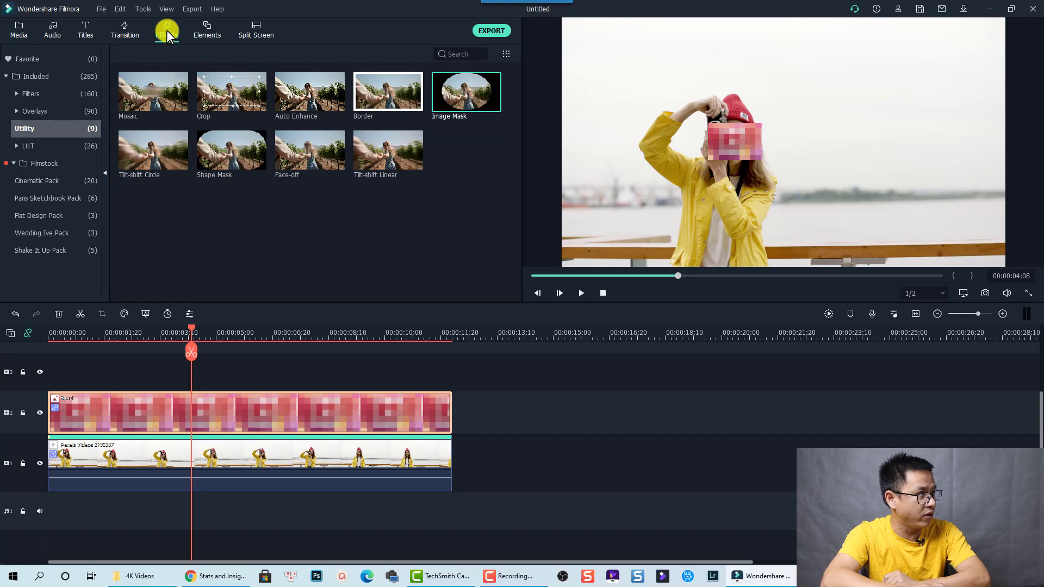
mouse_move(123, 123)
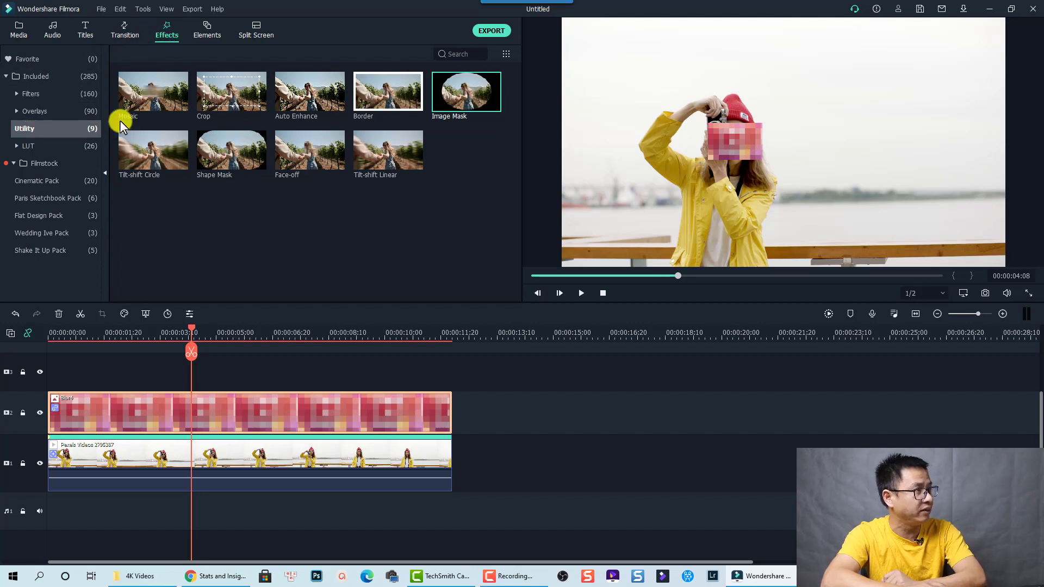
mouse_move(464, 107)
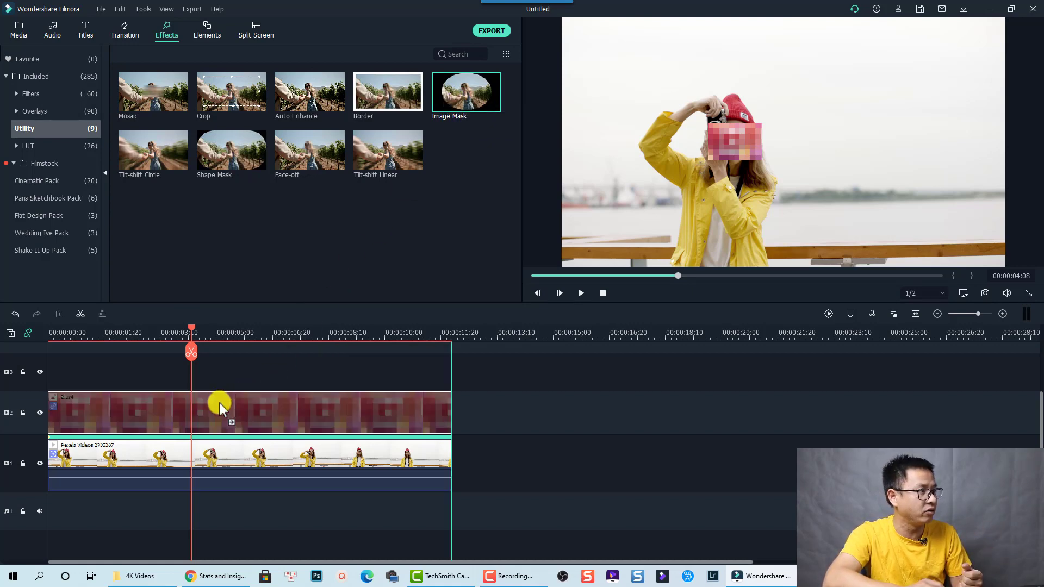
left_click(220, 414)
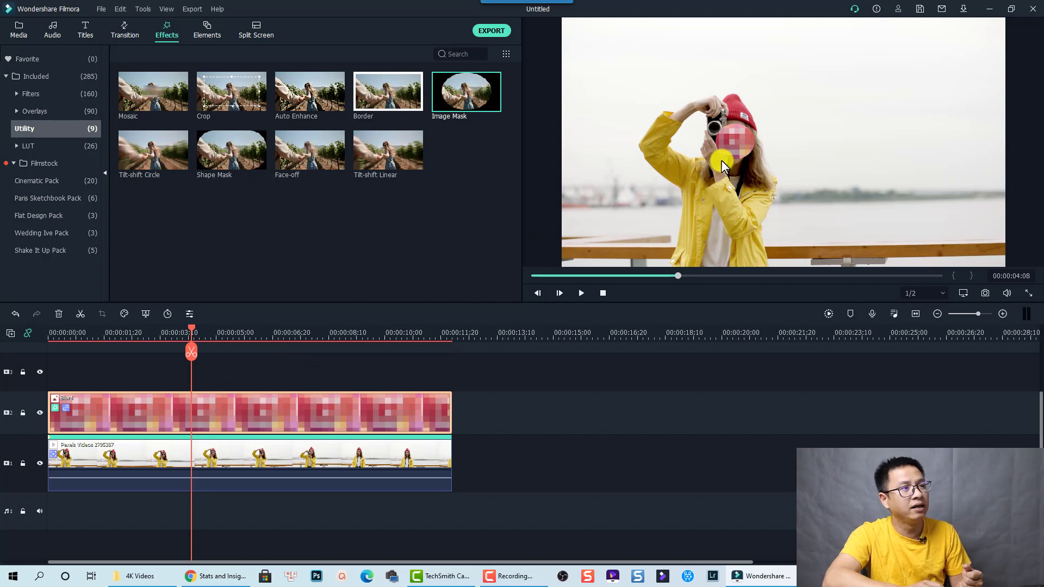
left_click(725, 146)
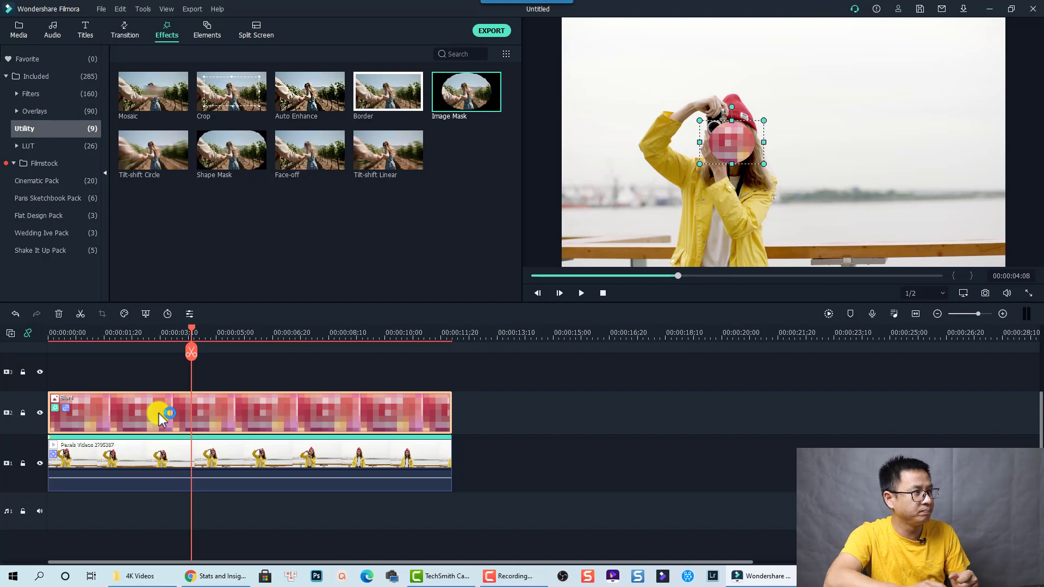
Switch the Blur4 Image Mask from the circle to the star preset.
double_click(163, 413)
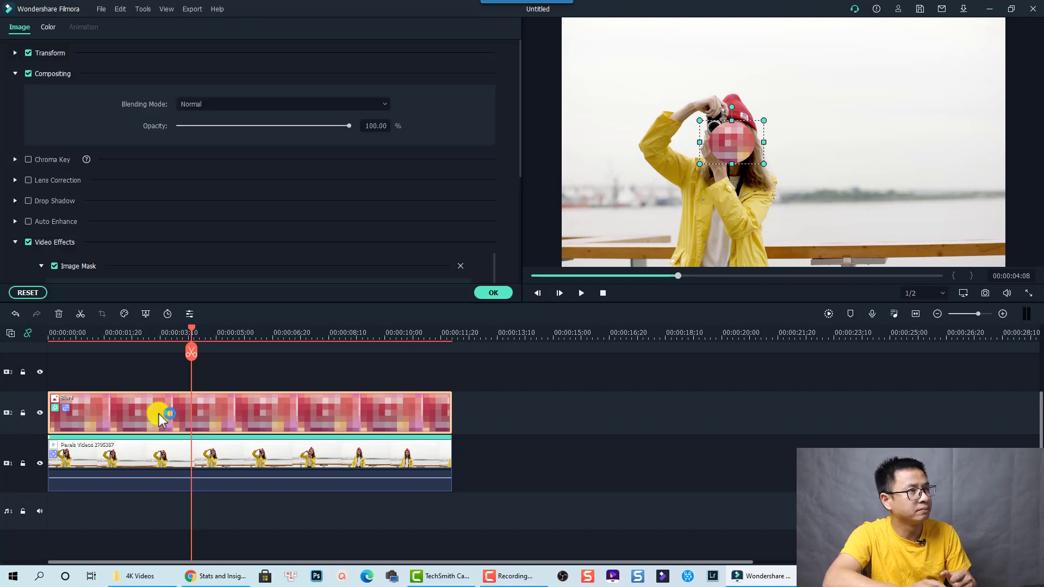
mouse_move(462, 165)
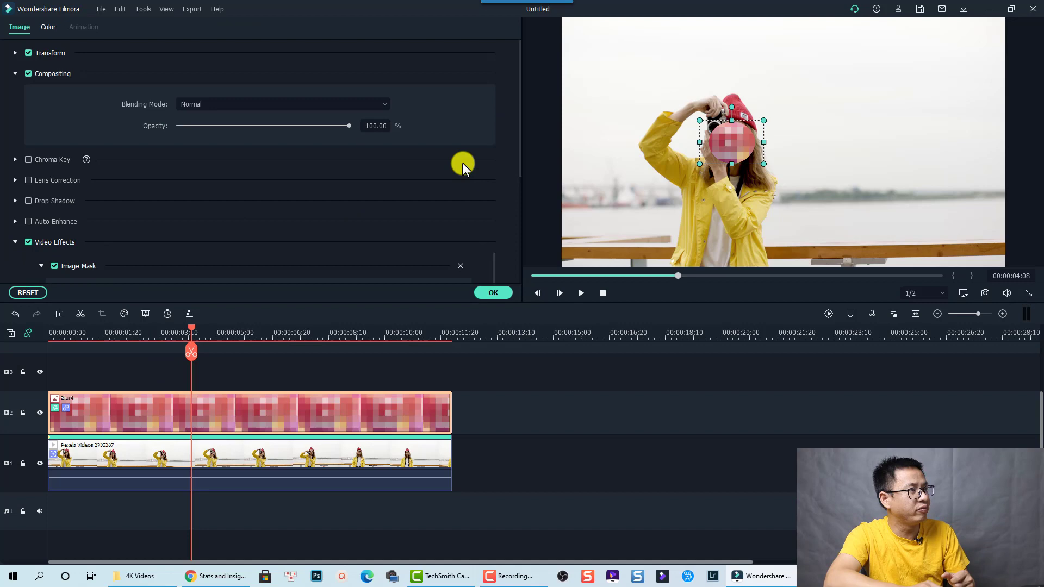
mouse_move(520, 164)
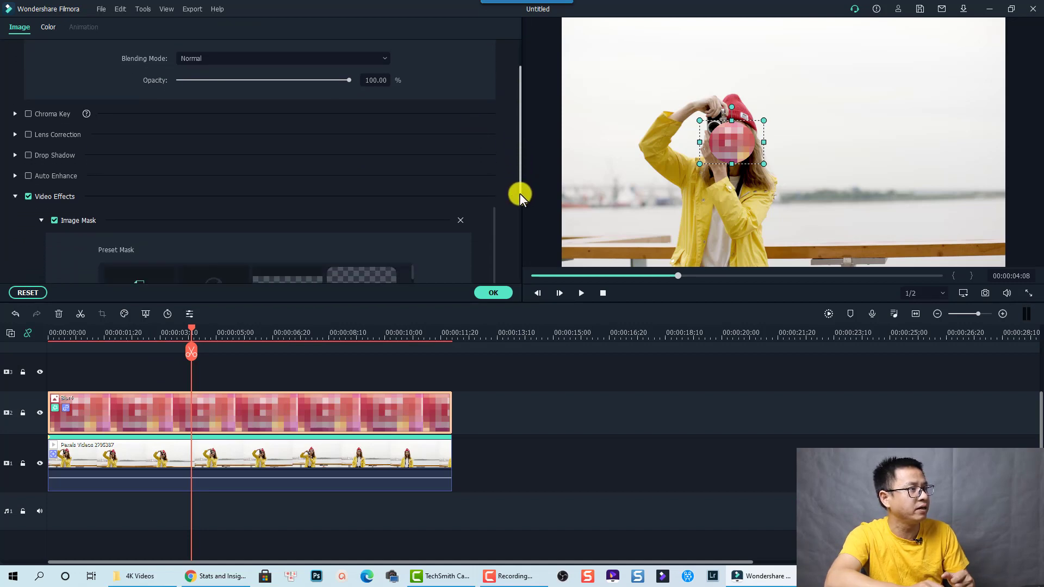
scroll("down", 3)
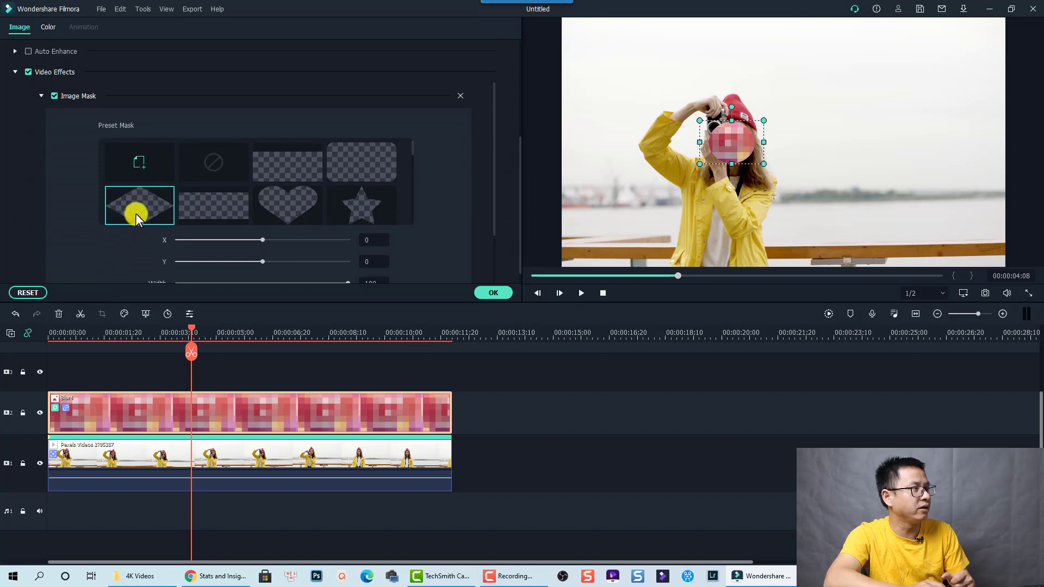
scroll("down", 3)
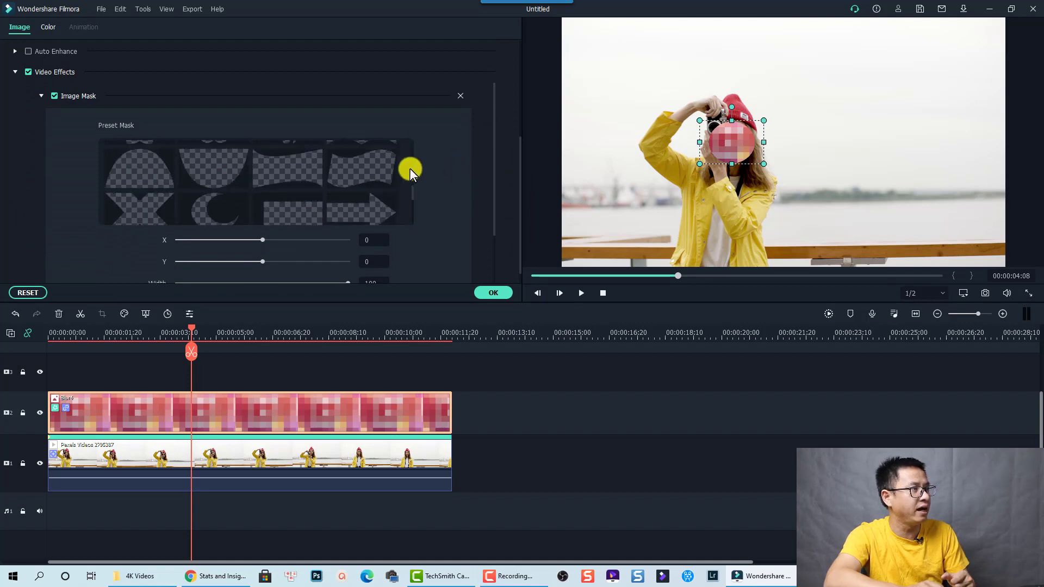
scroll("down", 3)
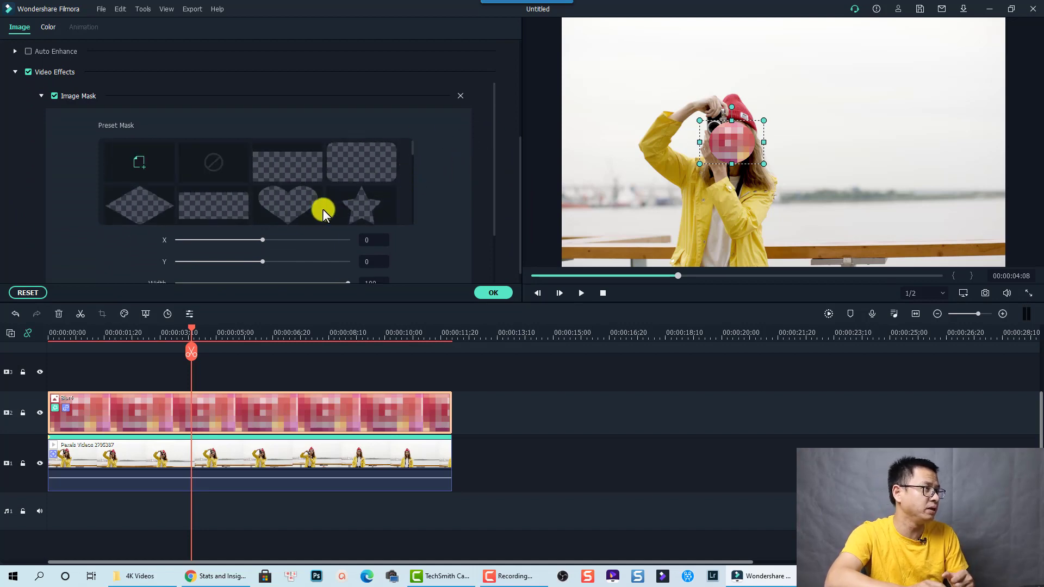
left_click(361, 205)
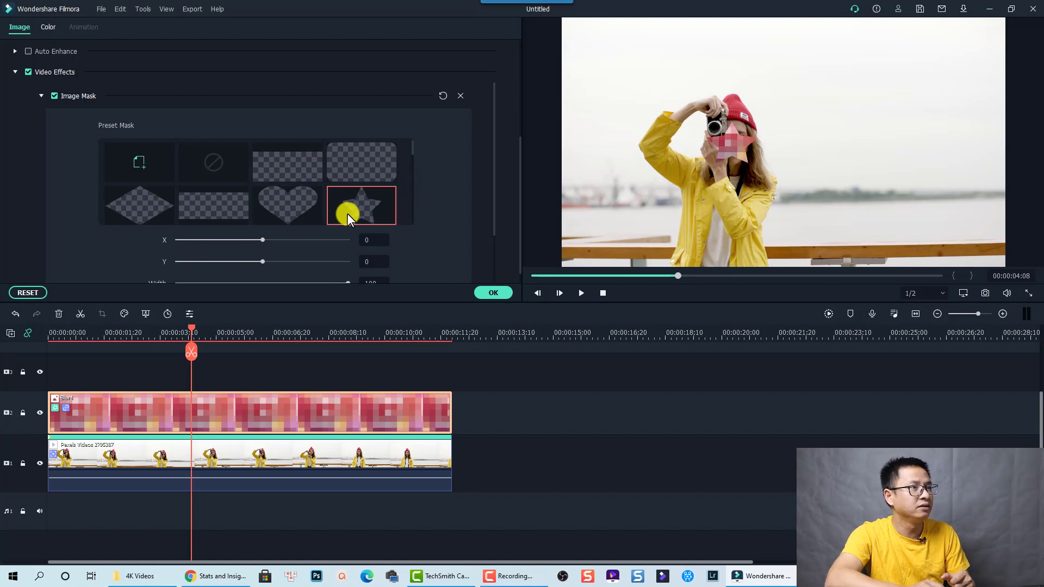